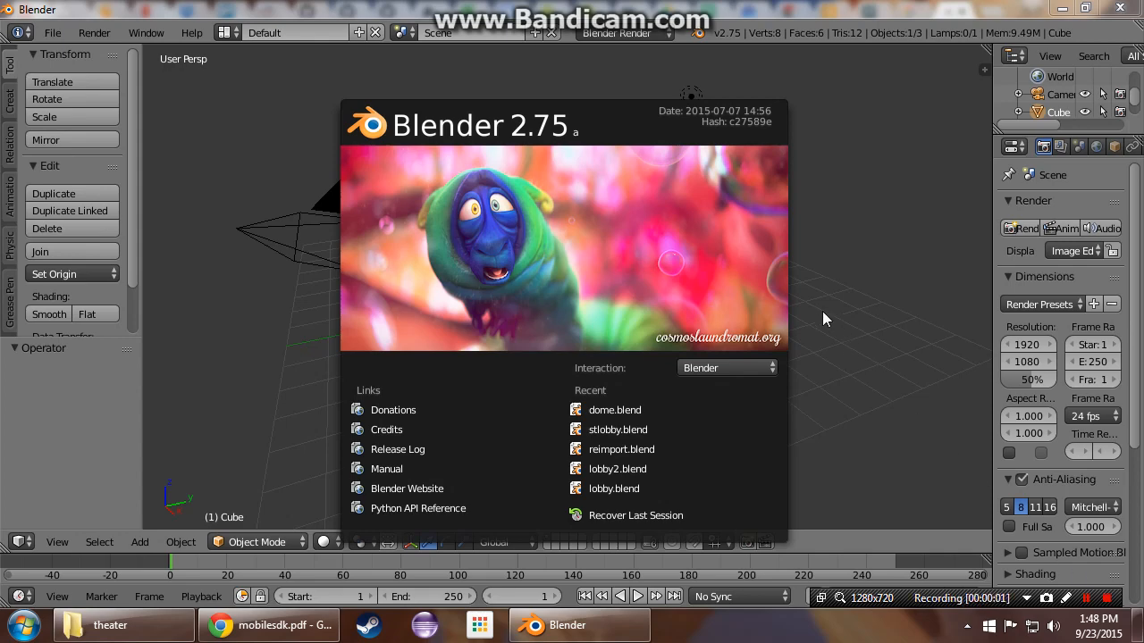
mouse_move(824, 333)
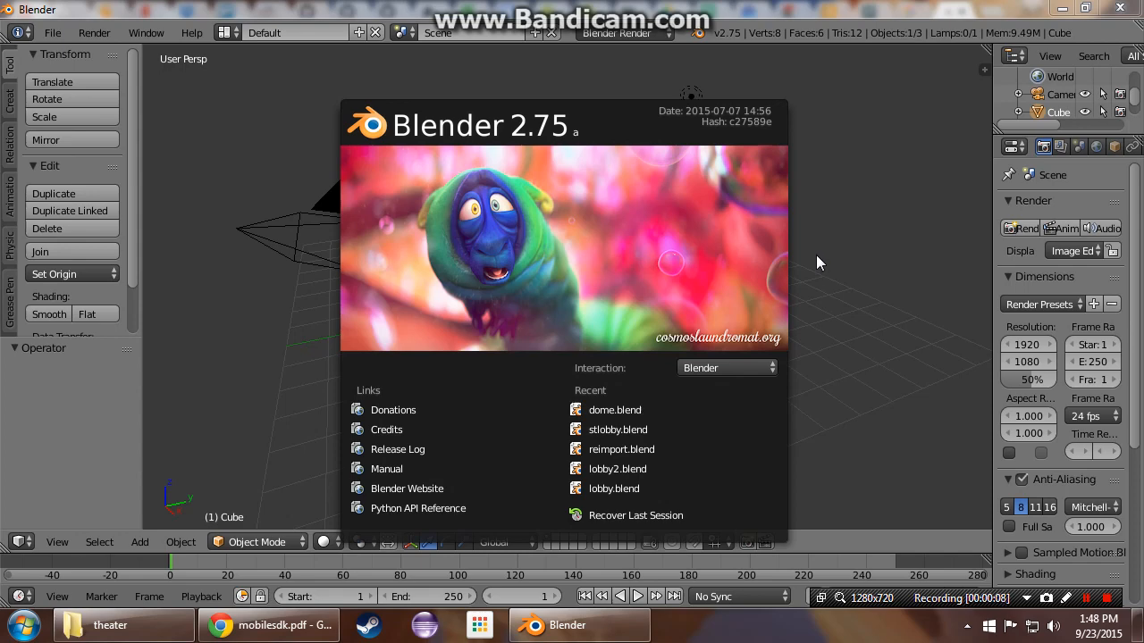
Step: Flip the default cube's normals inward and resize it to 8 × 8 × 4 as the room
click(813, 261)
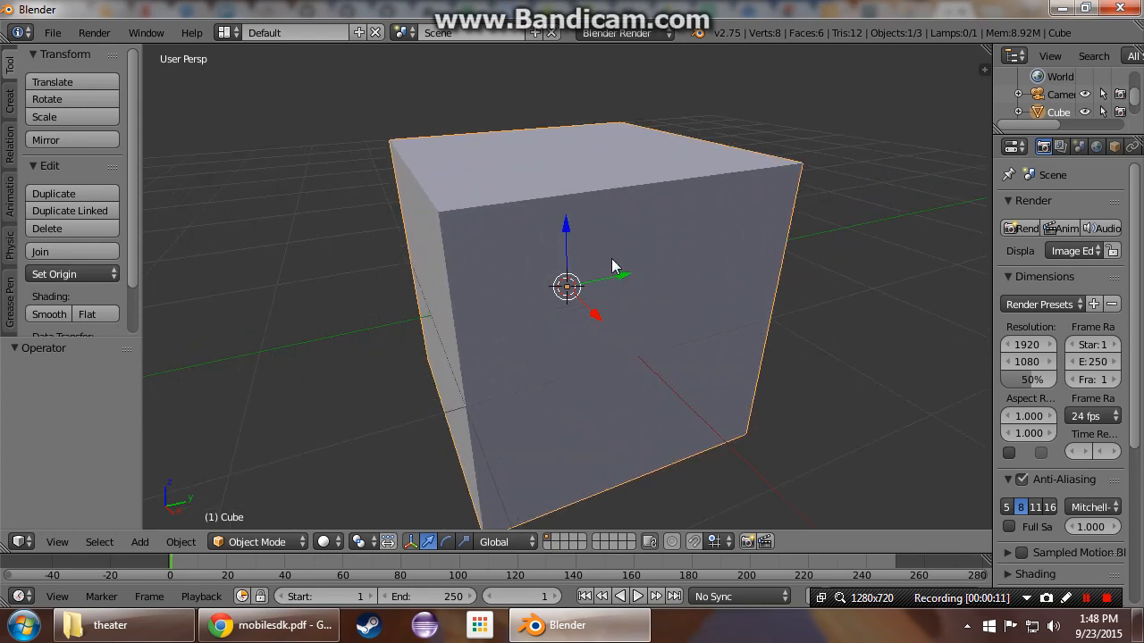
click(258, 541)
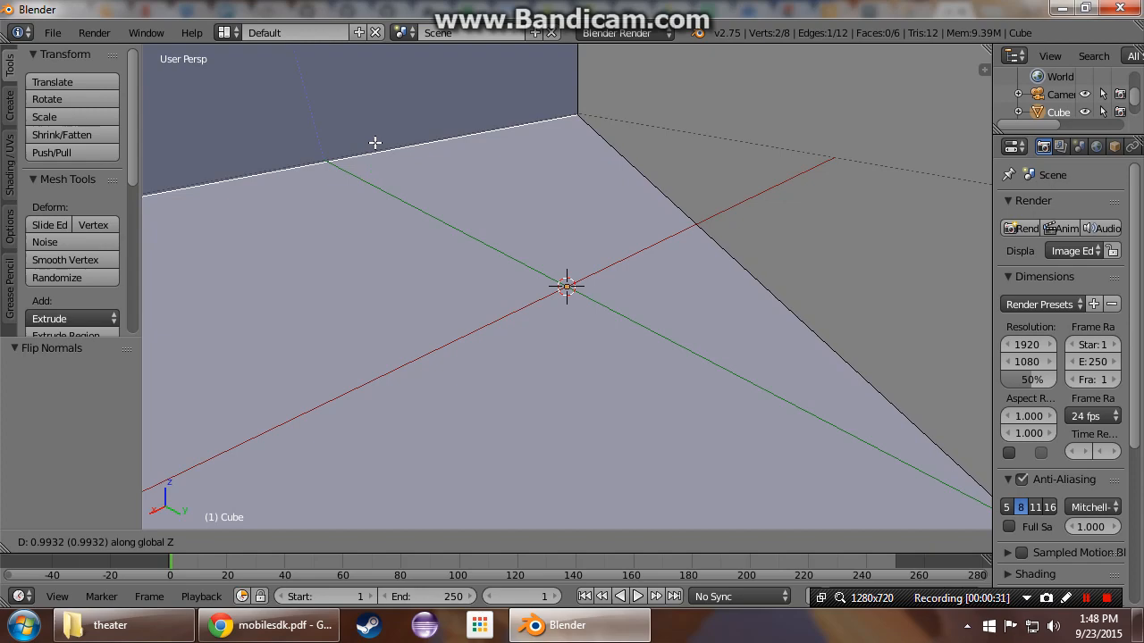
click(675, 261)
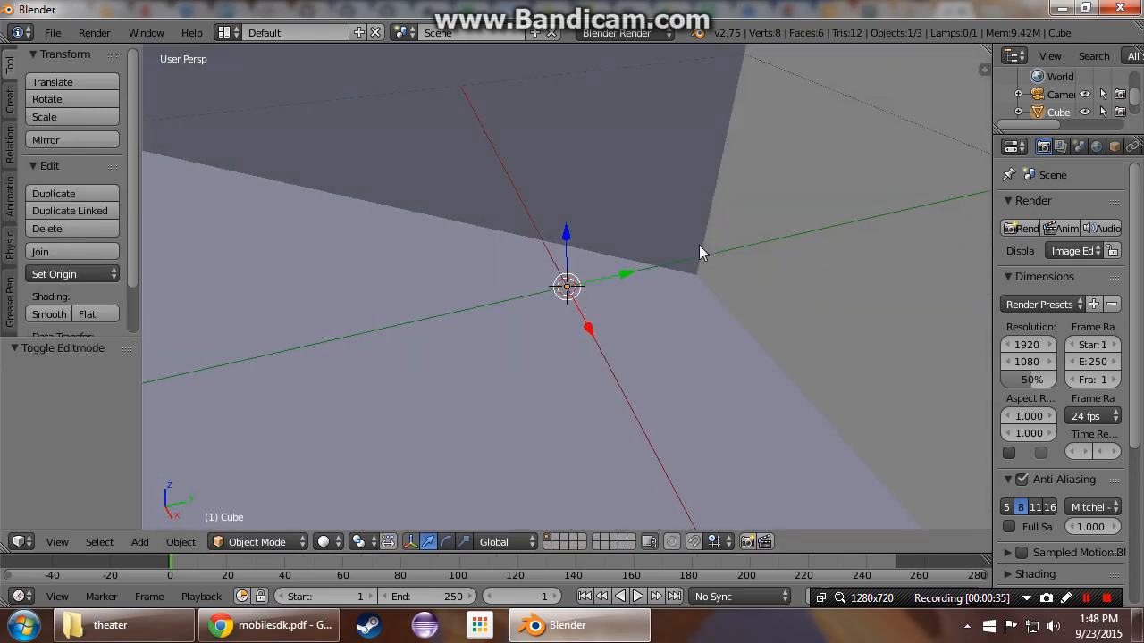
mouse_move(639, 203)
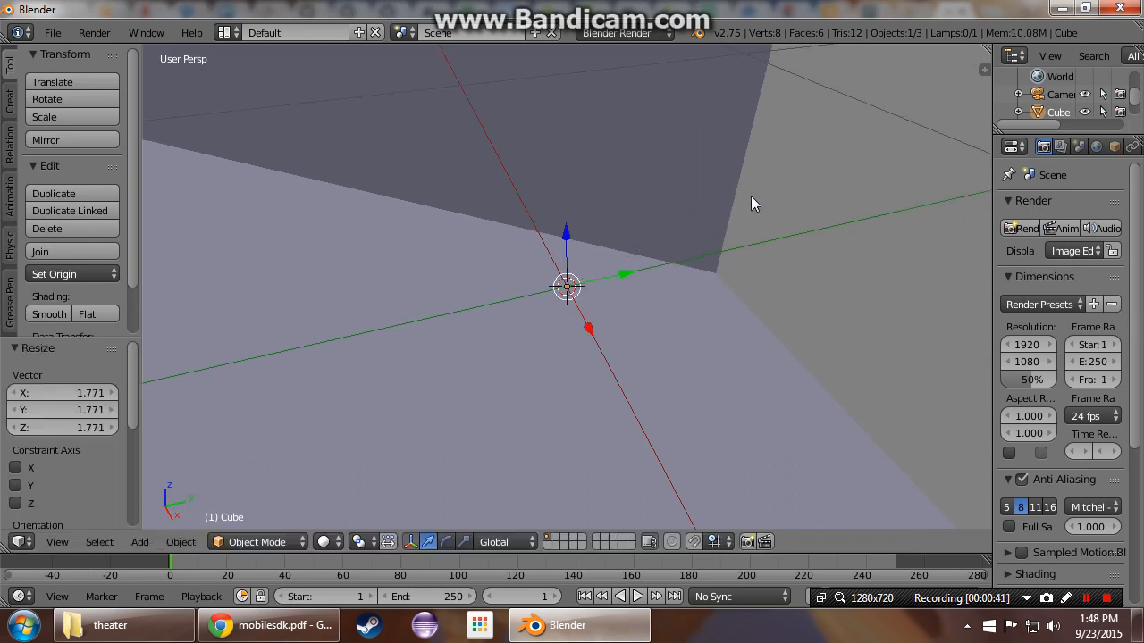
click(63, 393)
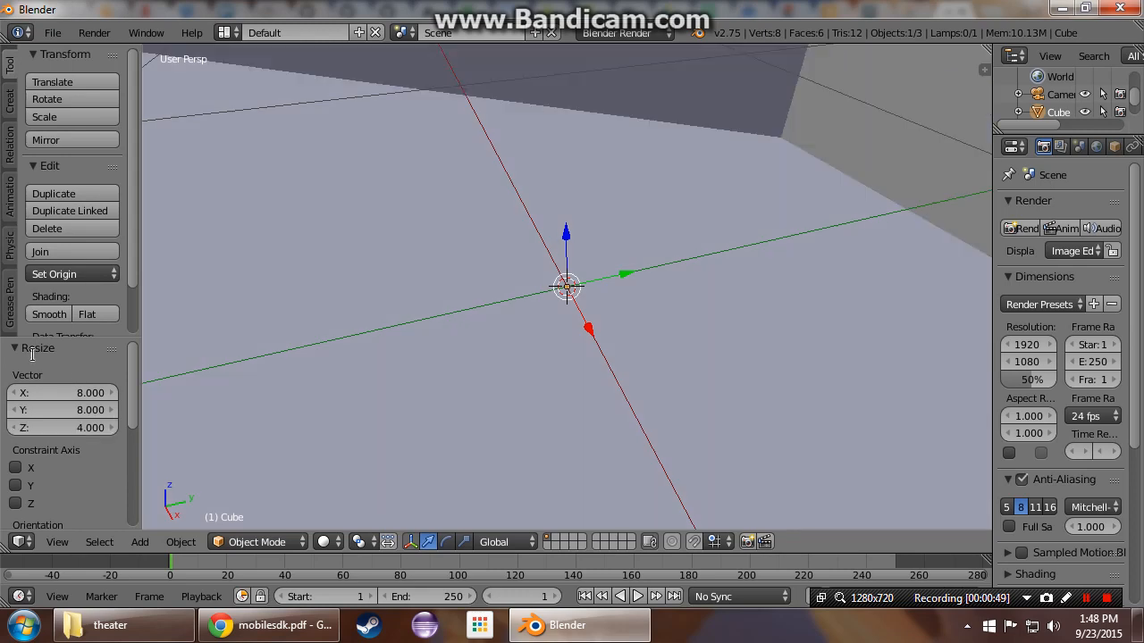
mouse_move(665, 240)
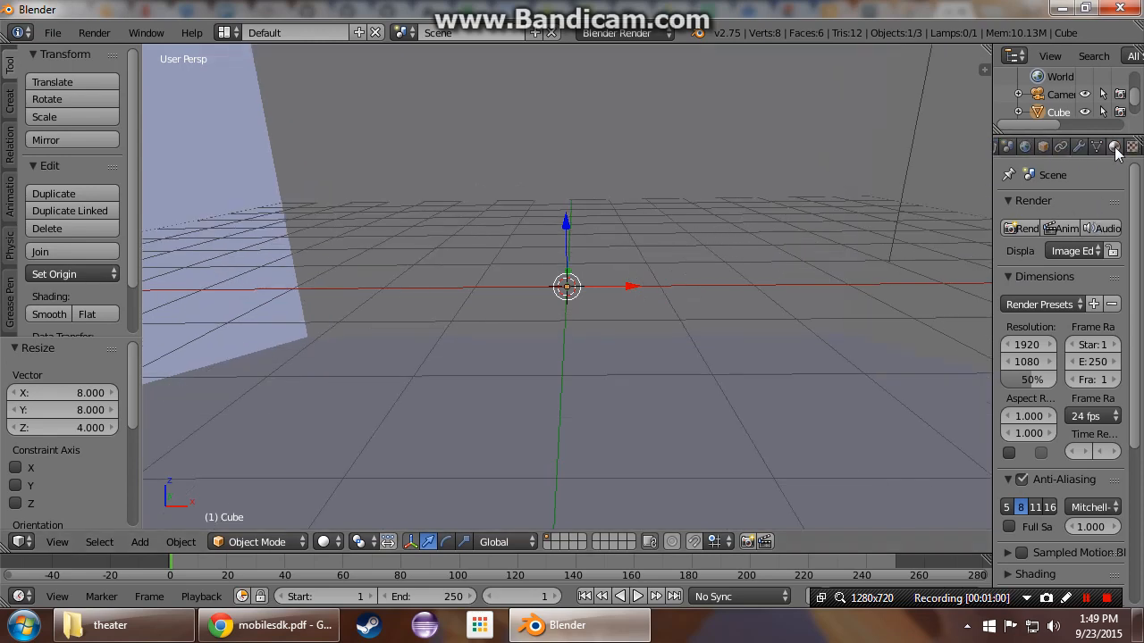
Step: Give the room an orange-brown diffuse material and preview it in Rendered viewport shading
click(1115, 147)
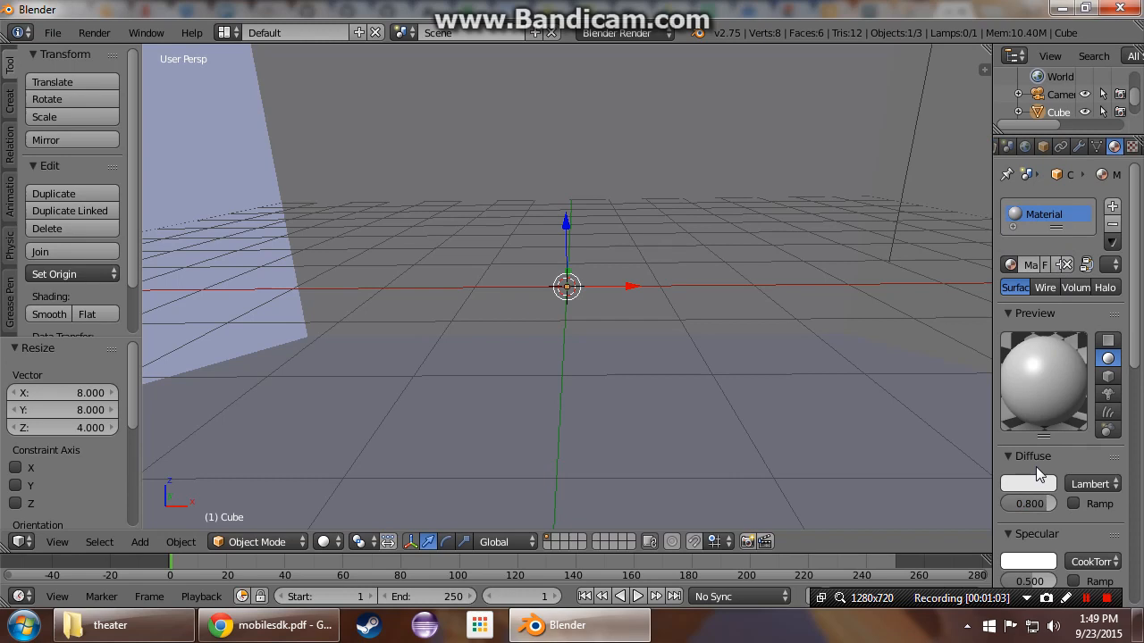
click(1028, 483)
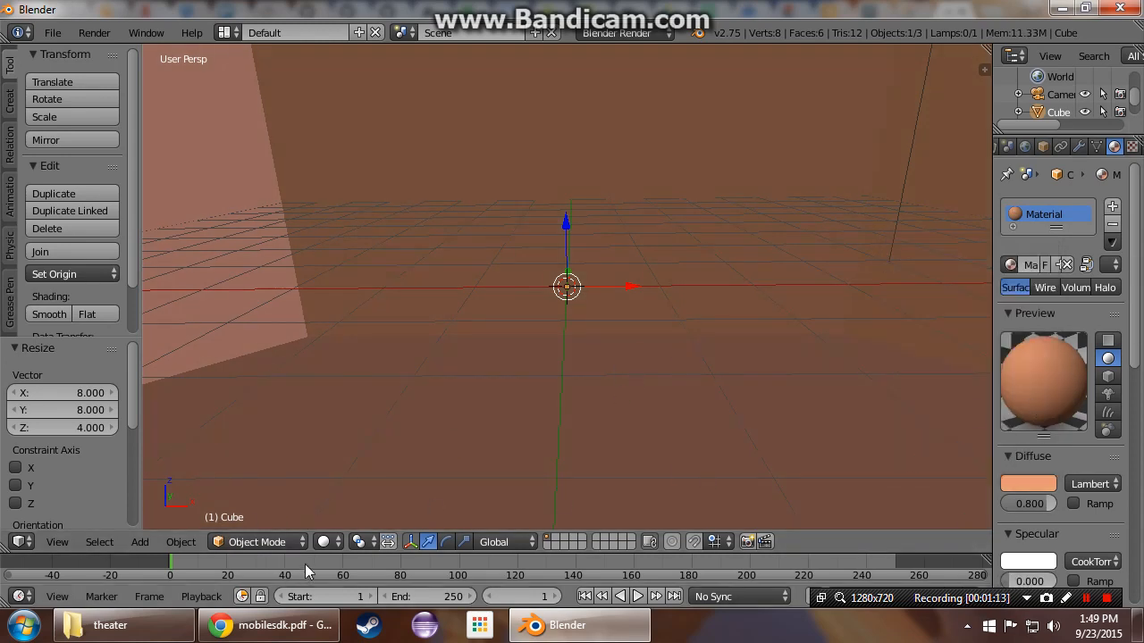
click(322, 541)
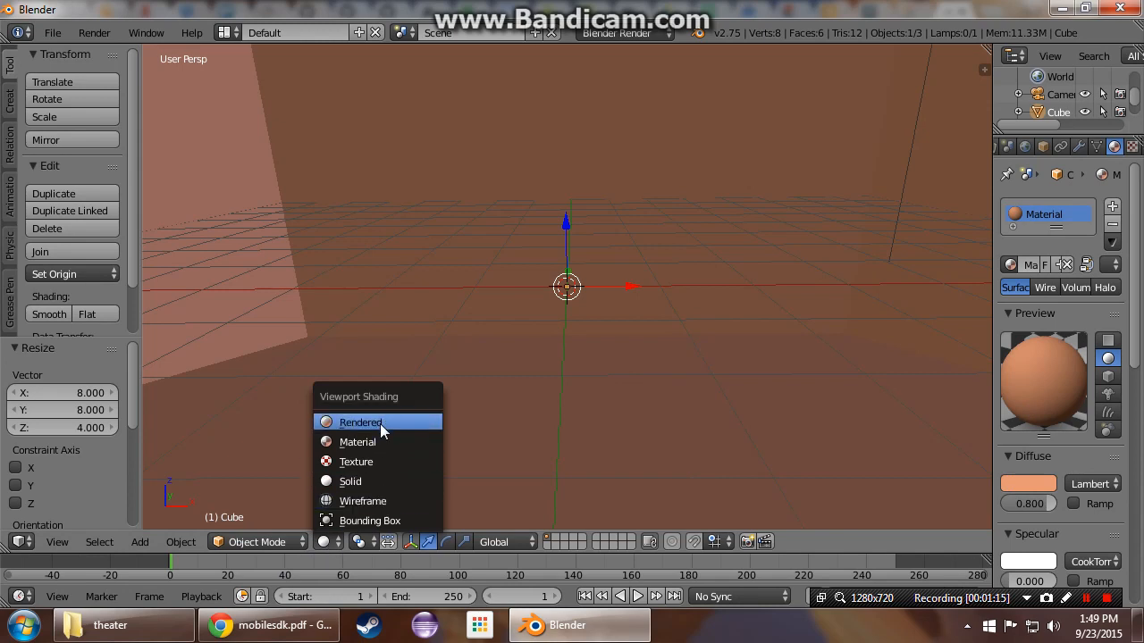
click(361, 422)
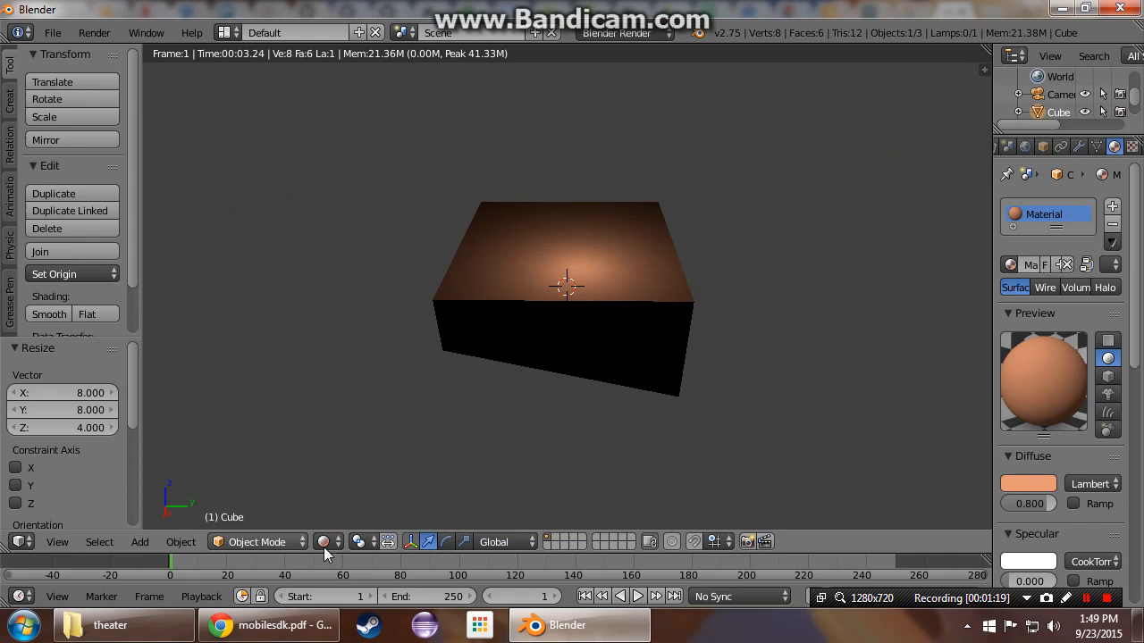
click(322, 541)
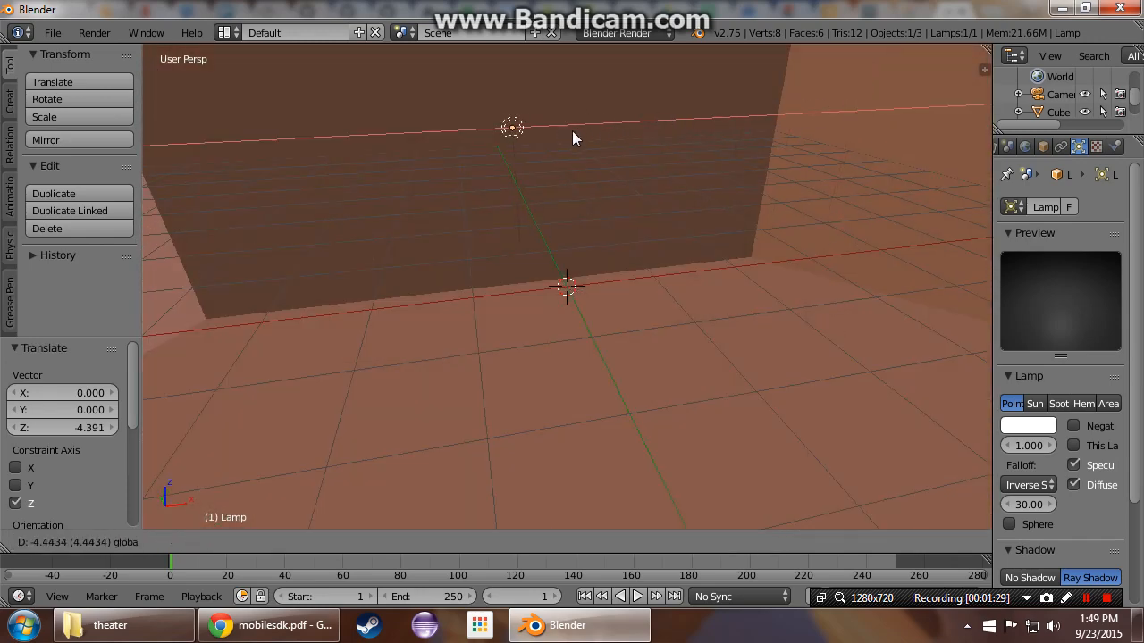
Step: Move the lamp up and sideways into the room, then return the viewport to Solid shading
click(349, 542)
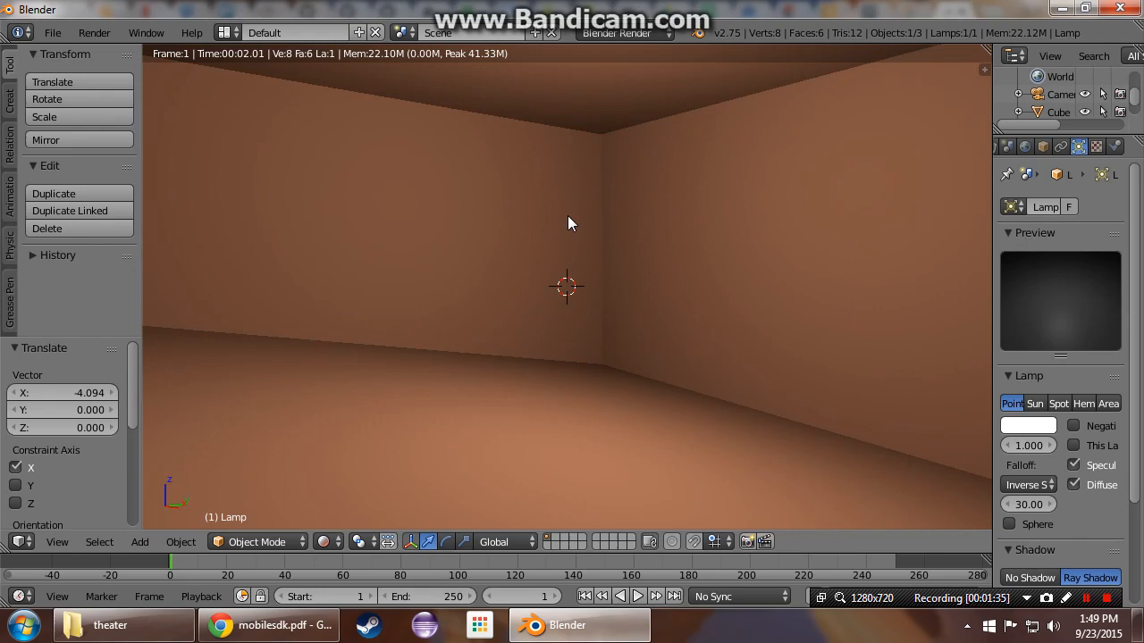
mouse_move(955, 159)
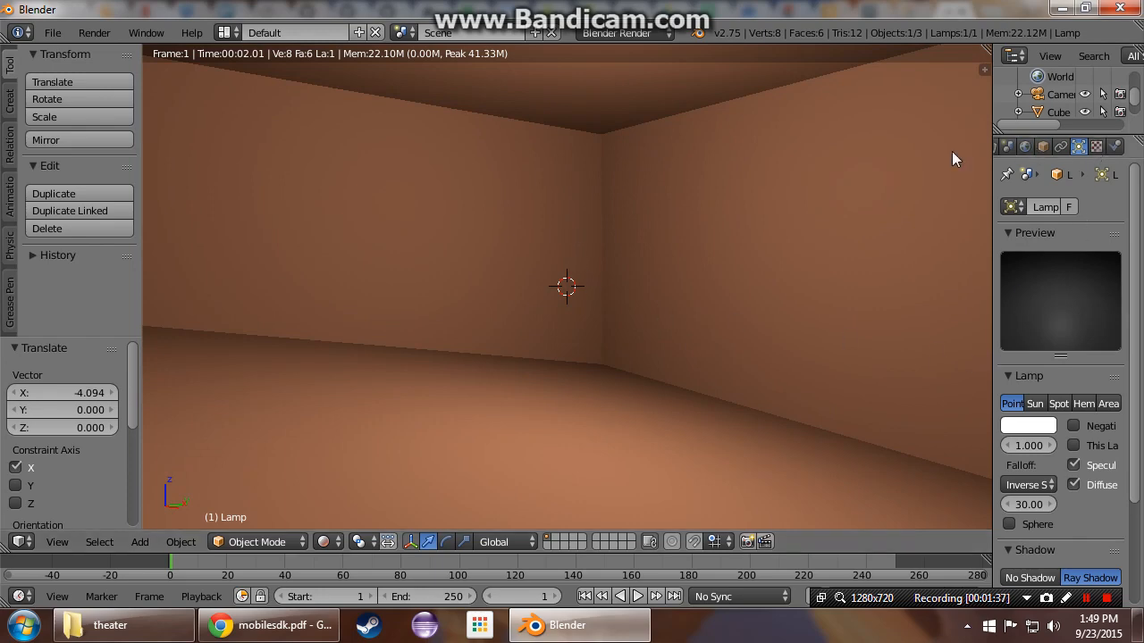
click(327, 542)
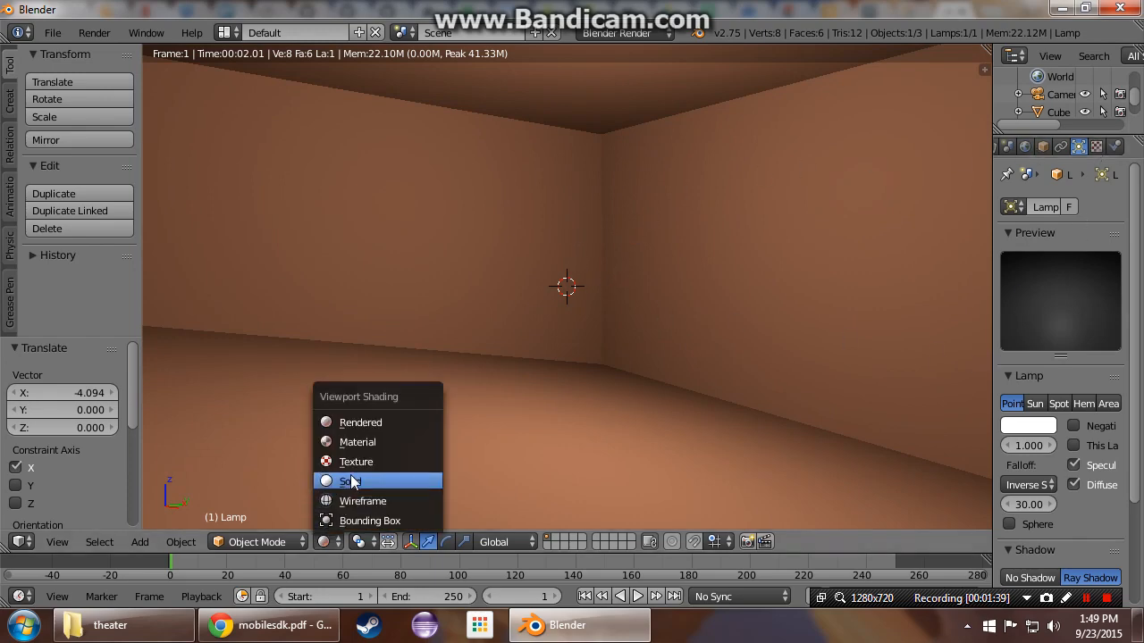
click(350, 481)
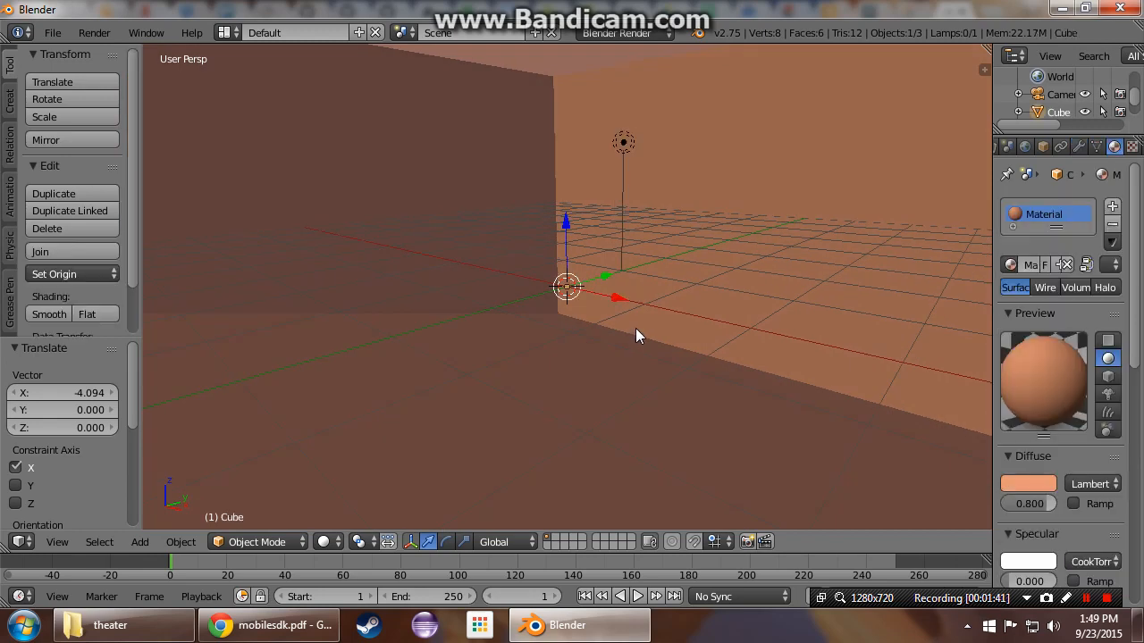
mouse_move(1097, 214)
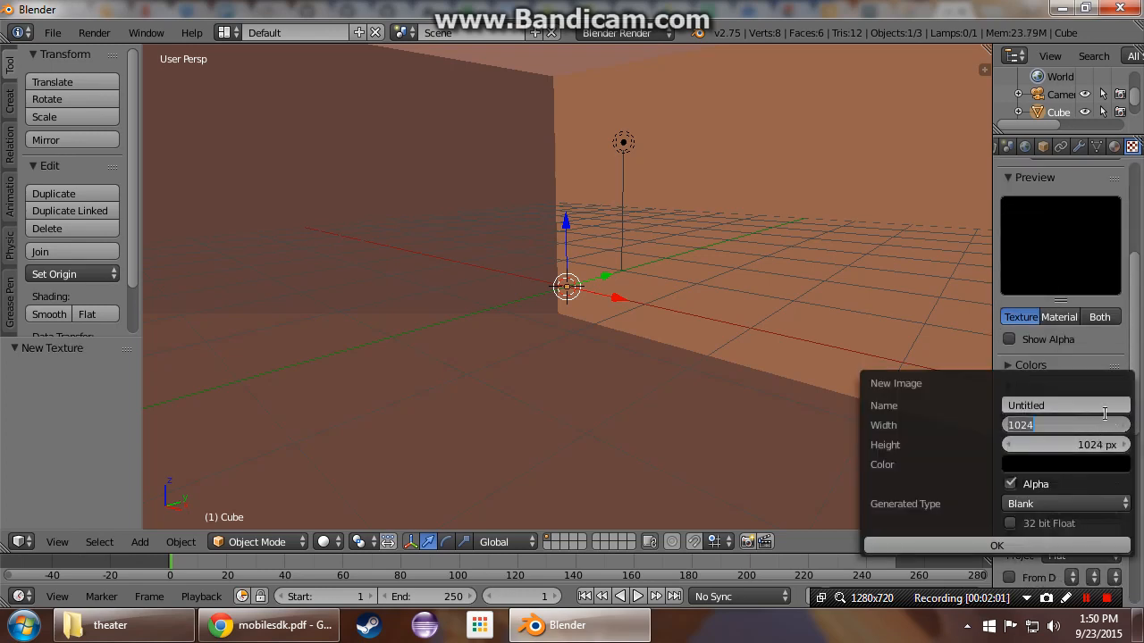
Step: Create a new blank 4096 × 4096 image texture named theater for the room
text(4096)
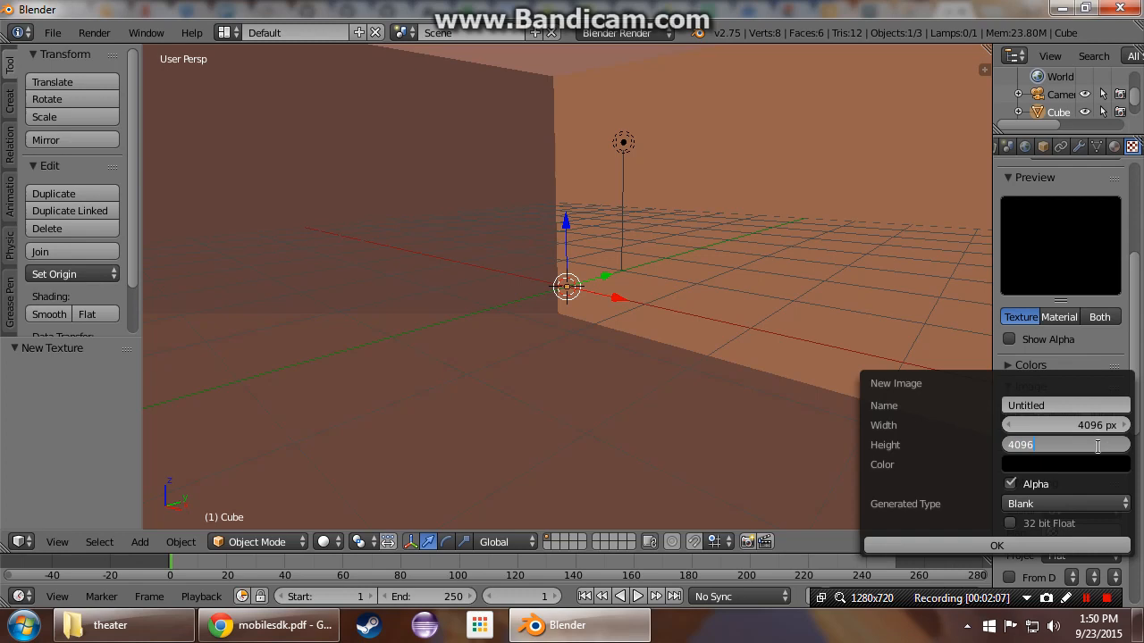
click(1065, 404)
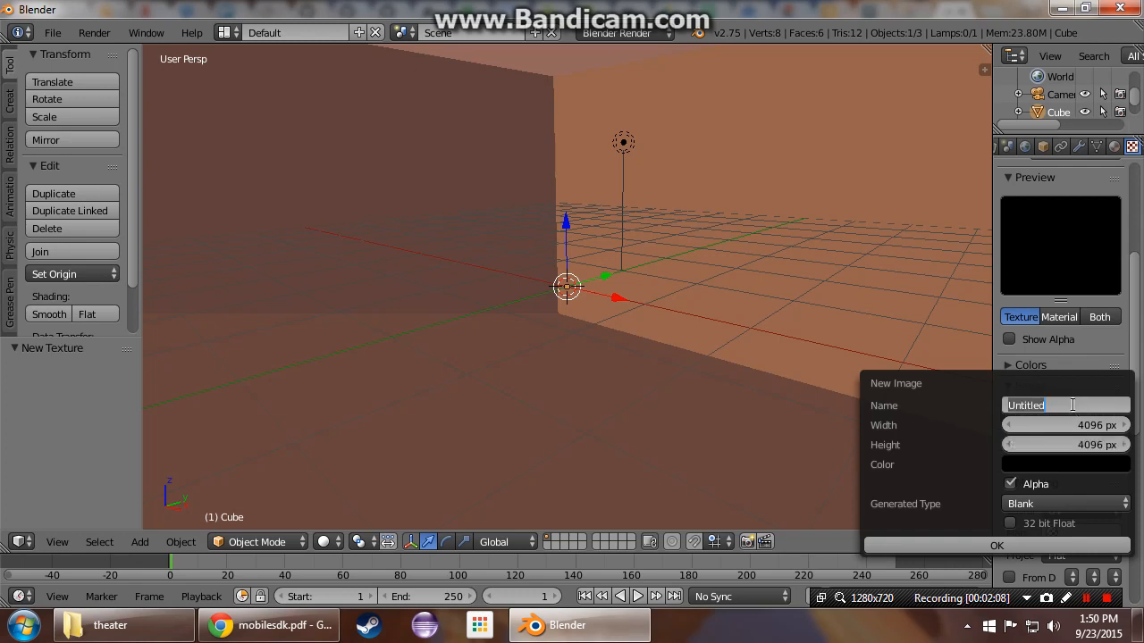
text(theater_a)
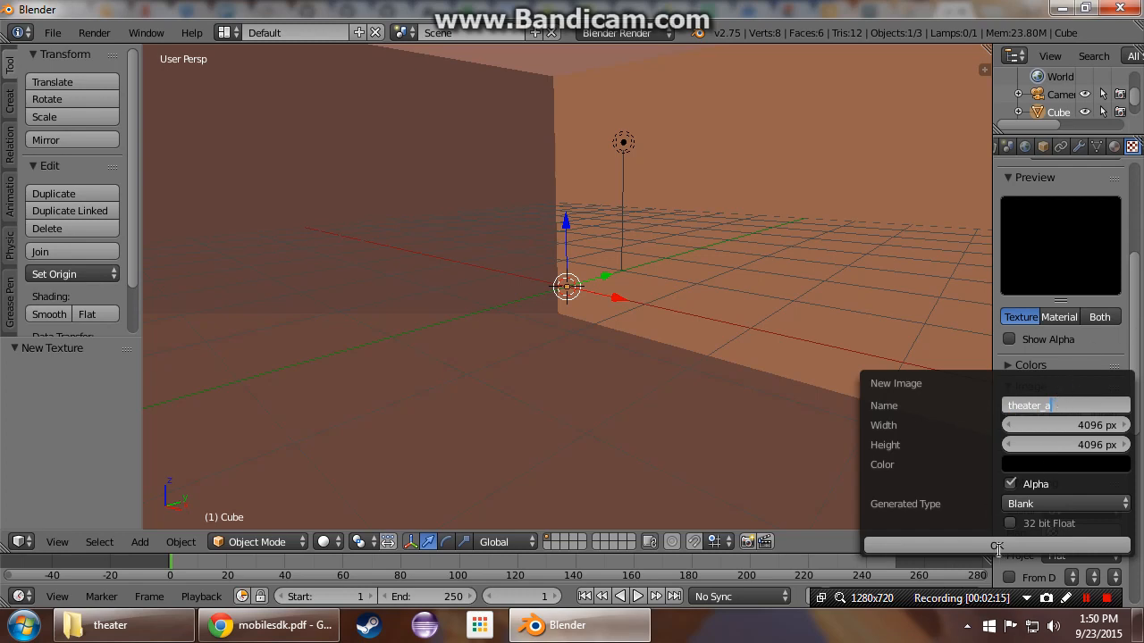
click(998, 546)
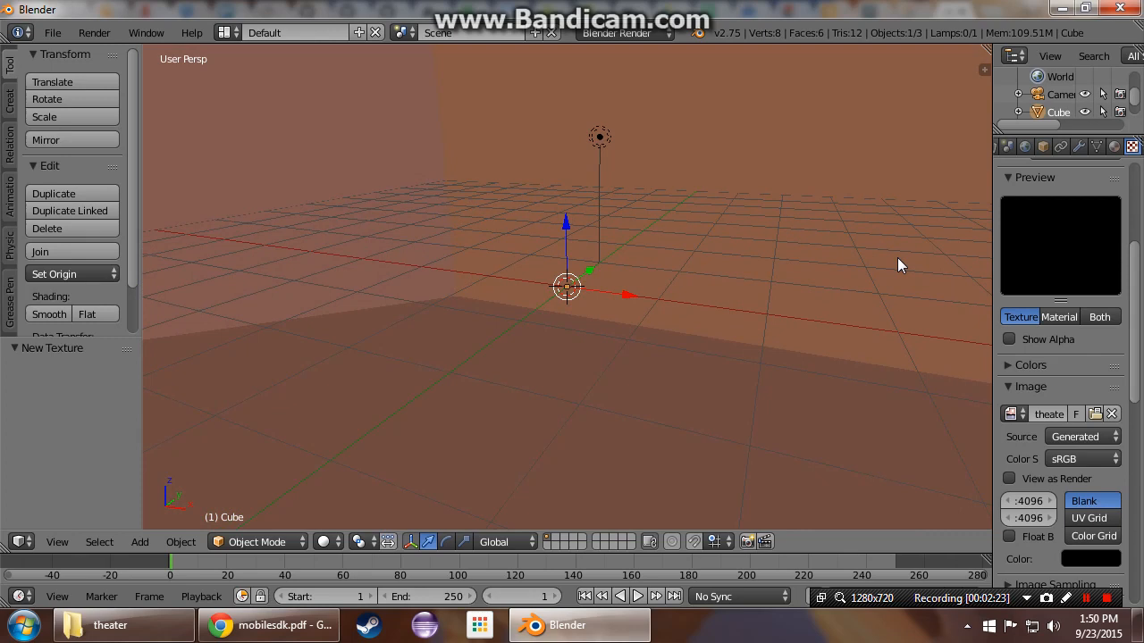
mouse_move(615, 234)
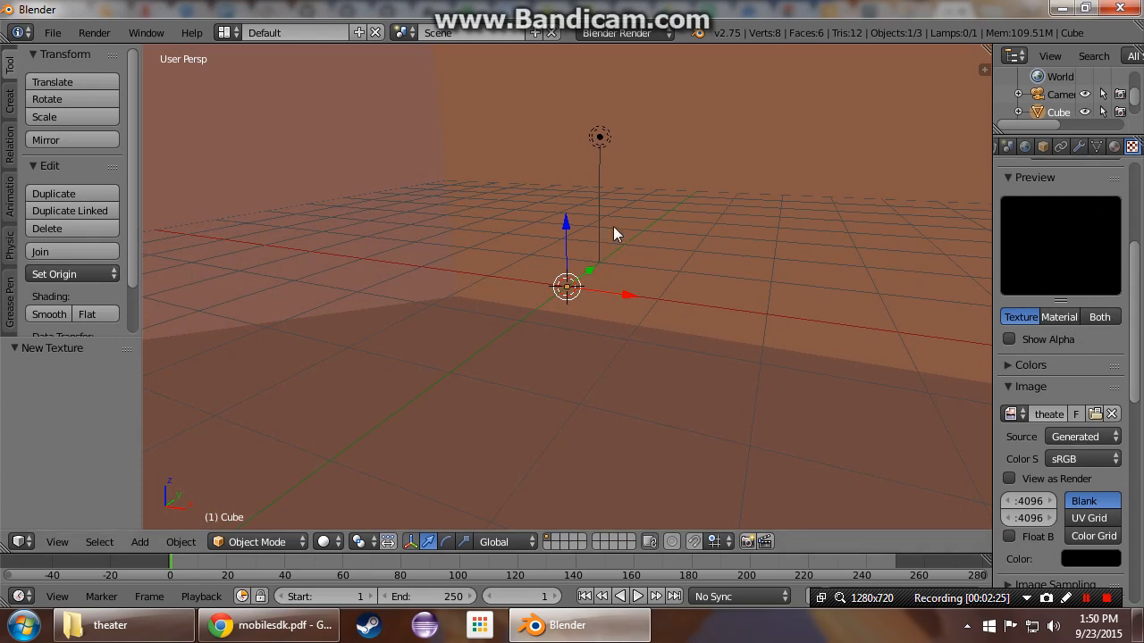
mouse_move(563, 195)
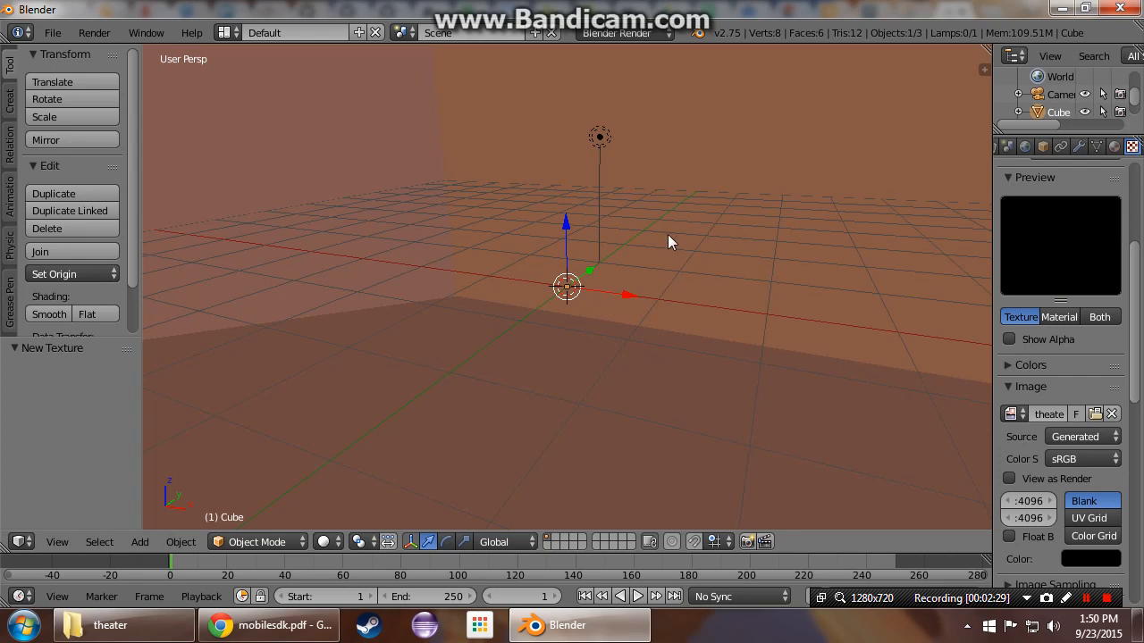
mouse_move(422, 290)
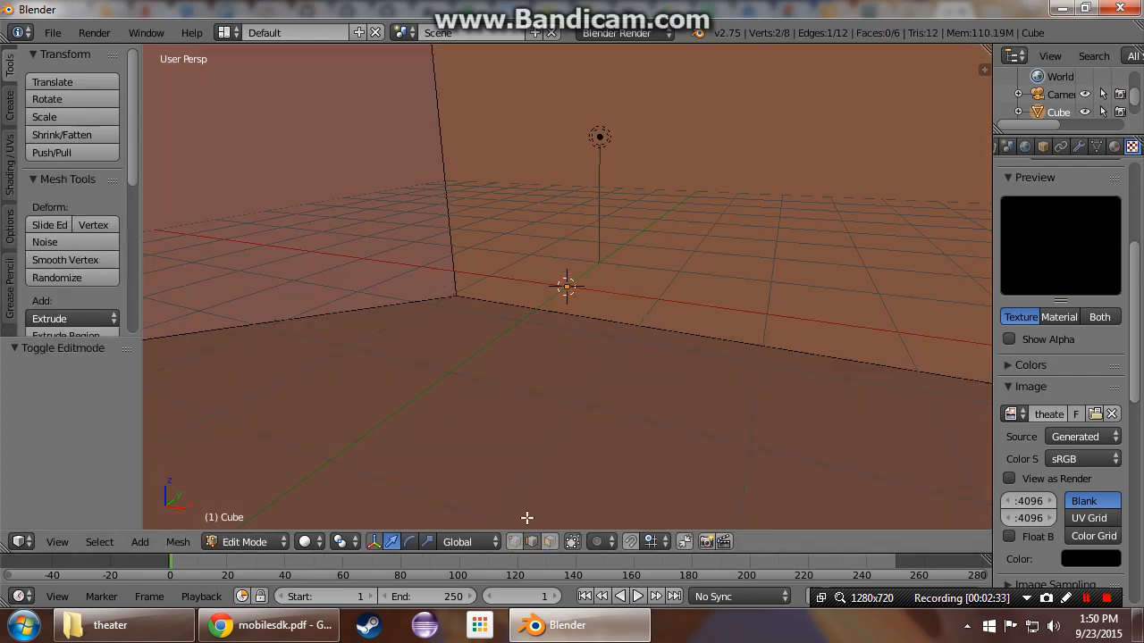
Step: Smart UV Project all room faces and show the layout in a UV/Image Editor pane
key(a)
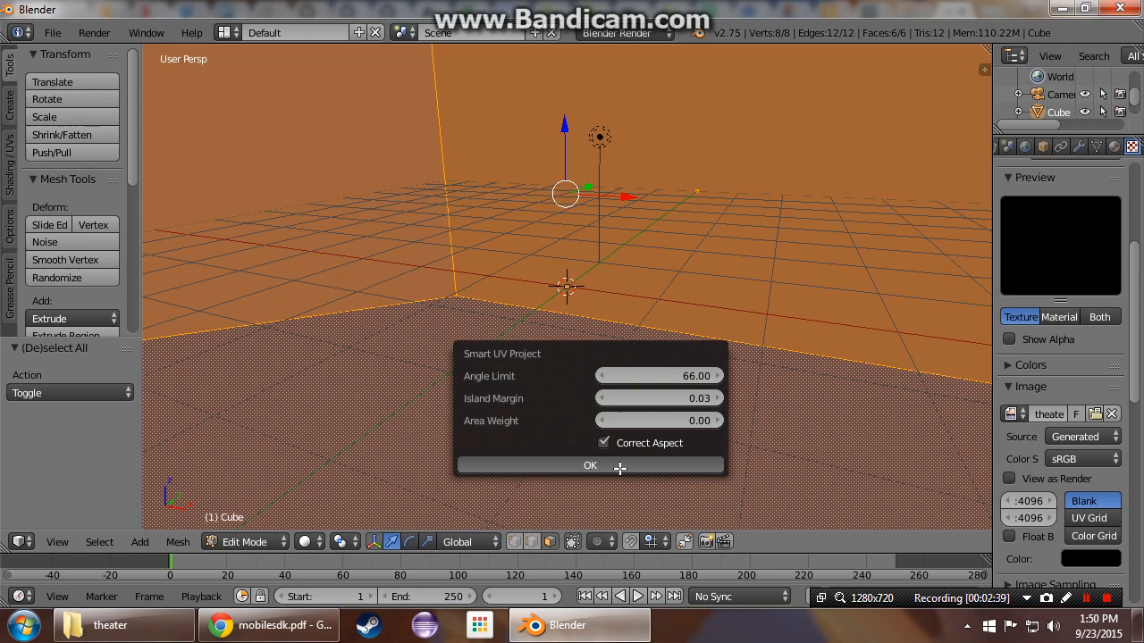
click(590, 465)
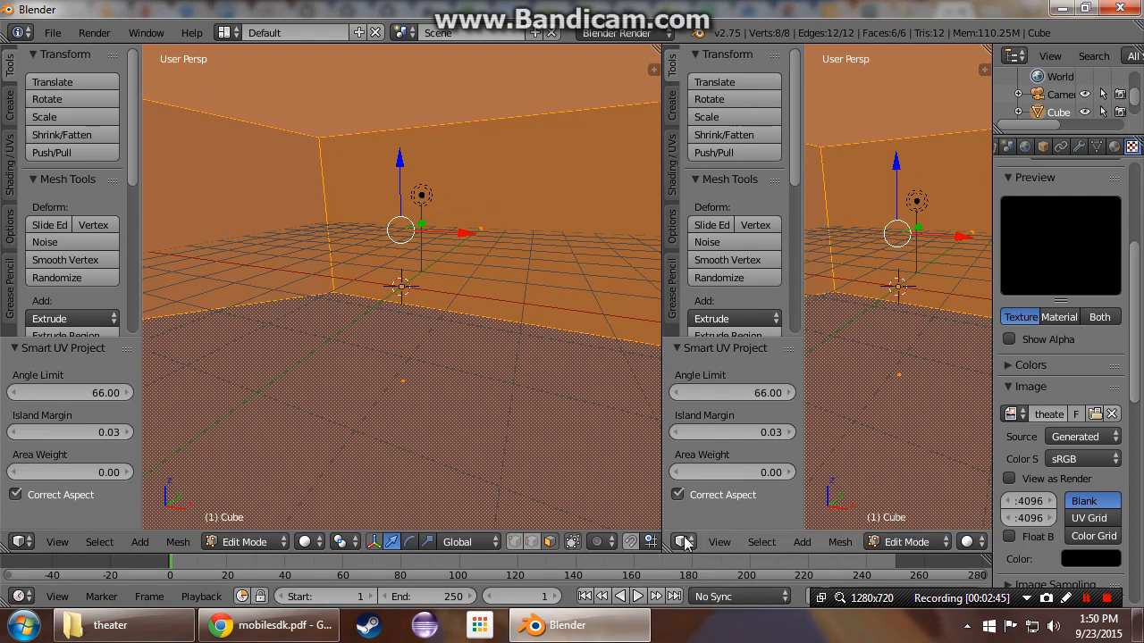
click(683, 542)
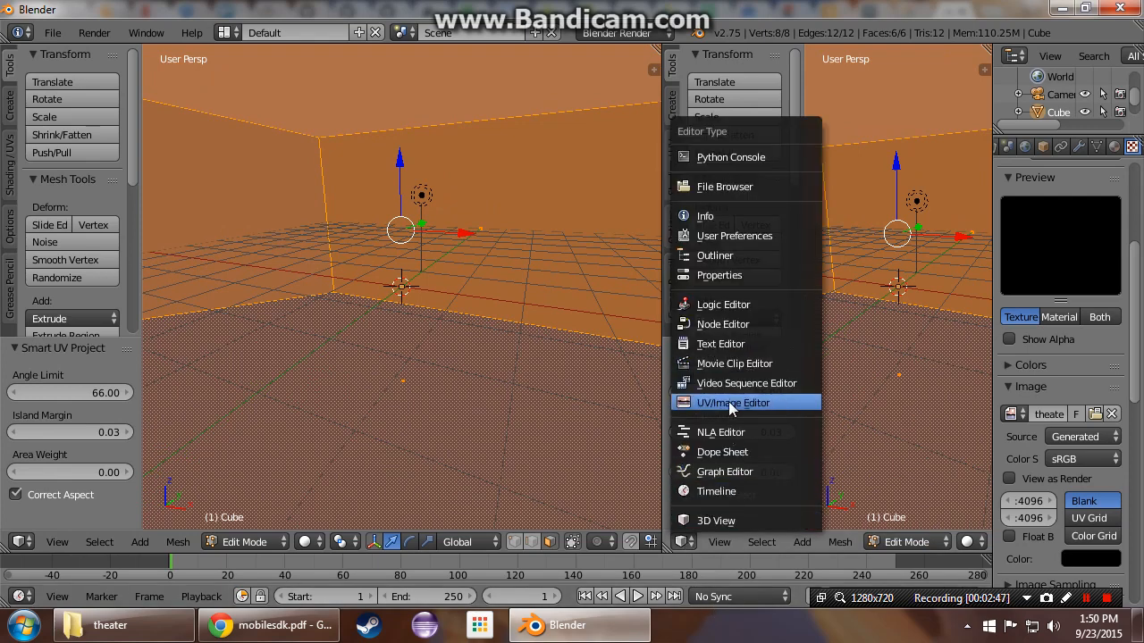
click(733, 402)
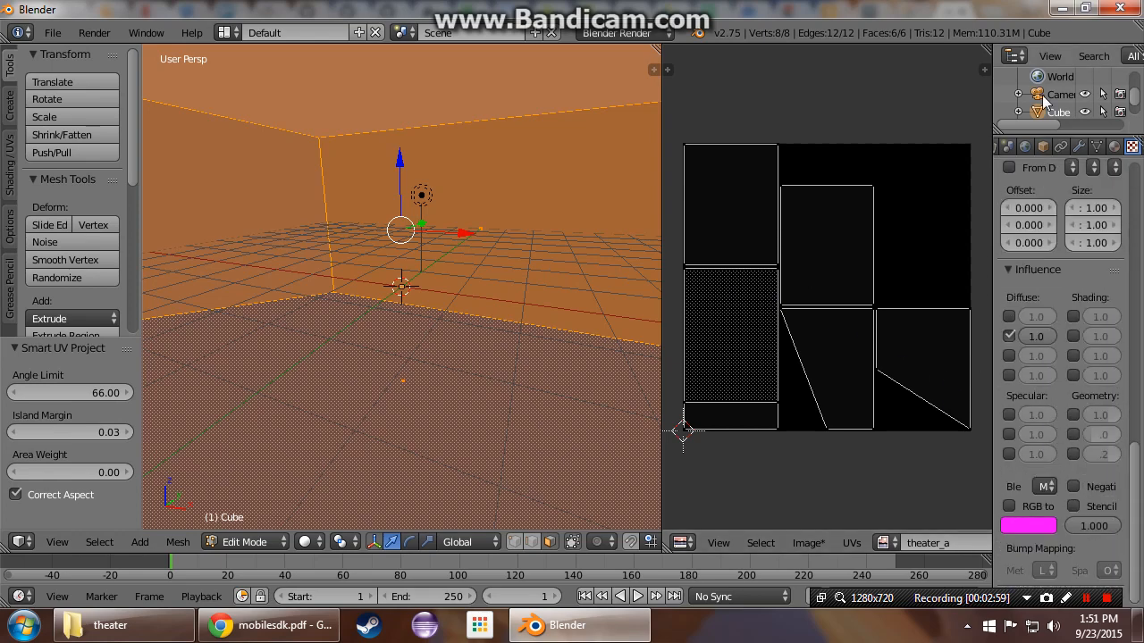
Step: Bake the room's full render lighting into the theater_a image from the Render Bake panel
click(1042, 146)
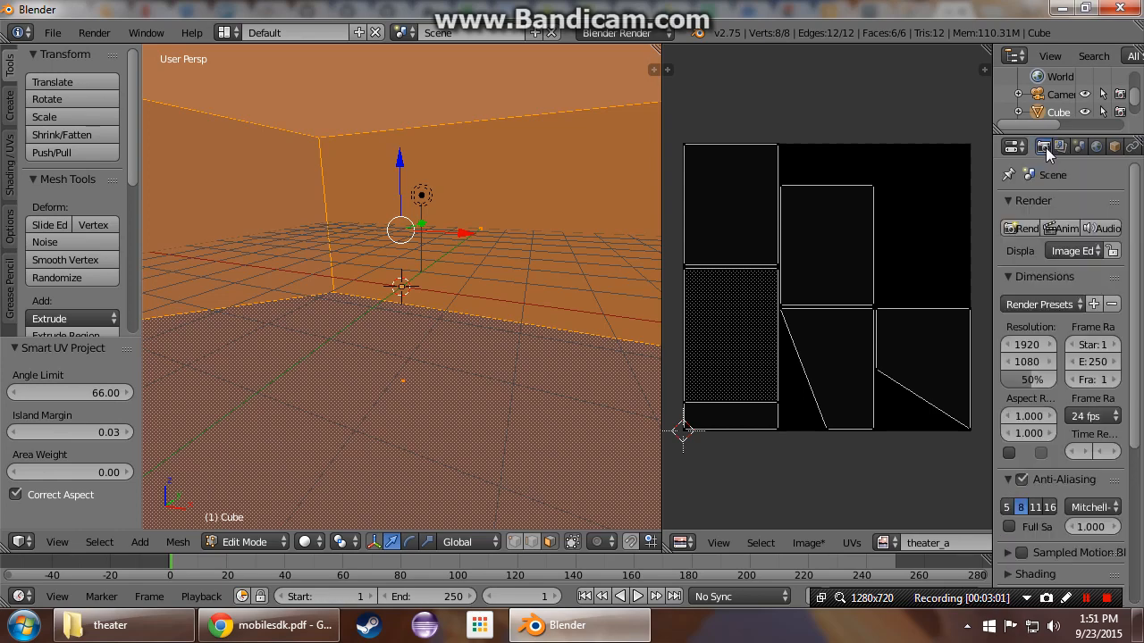
scroll(down, 3)
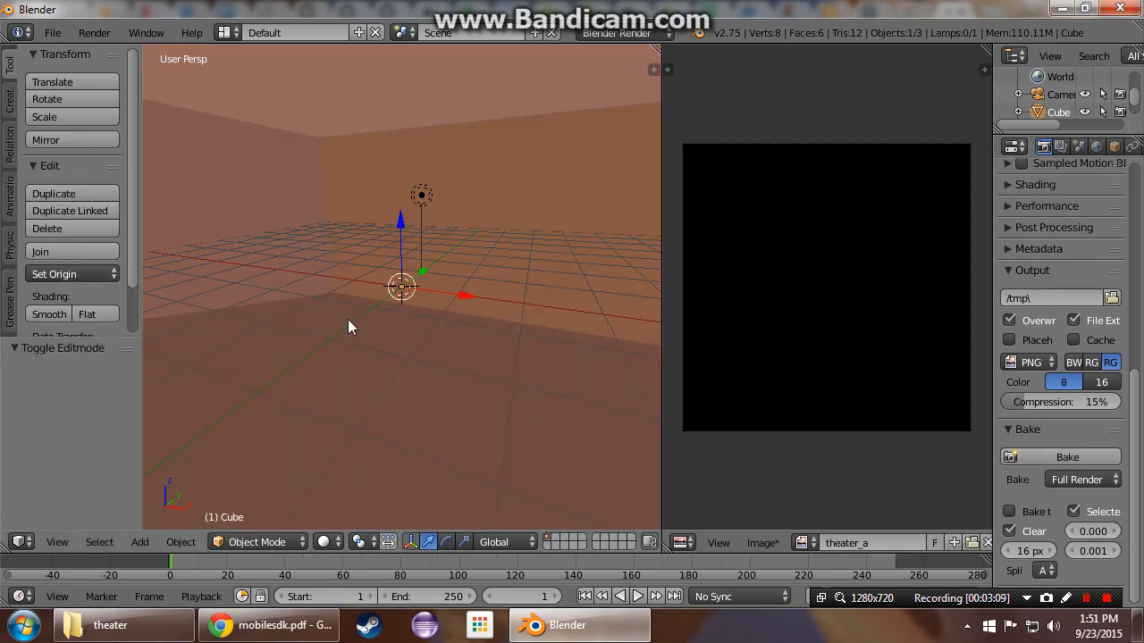
click(1067, 458)
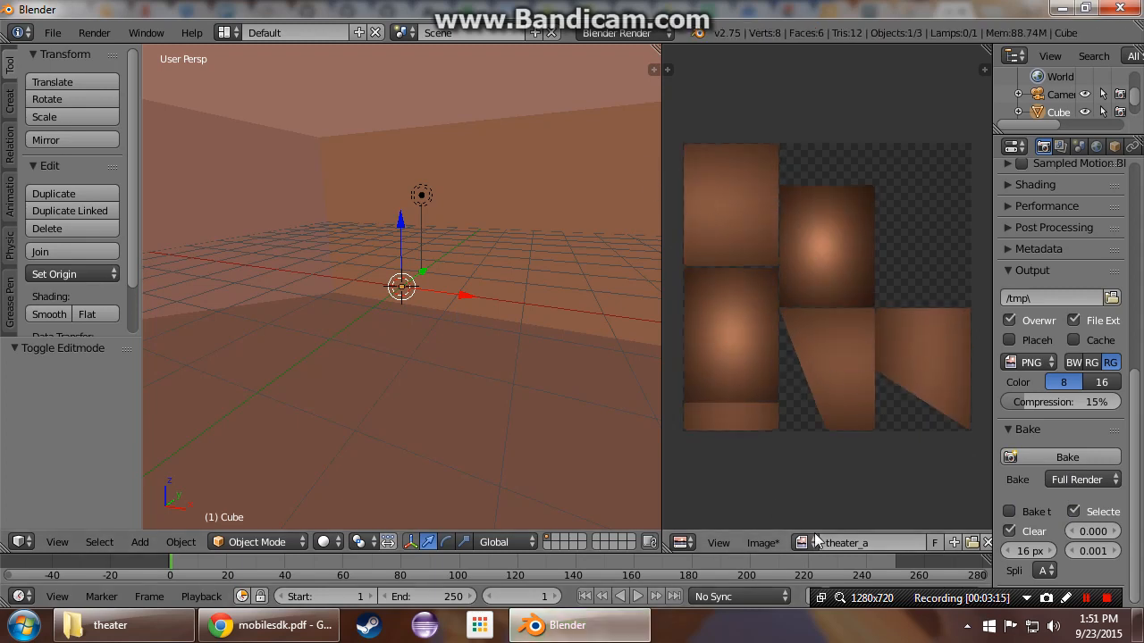
Step: Save the baked image as theater_a.png into C:\devscenes\theater
click(761, 543)
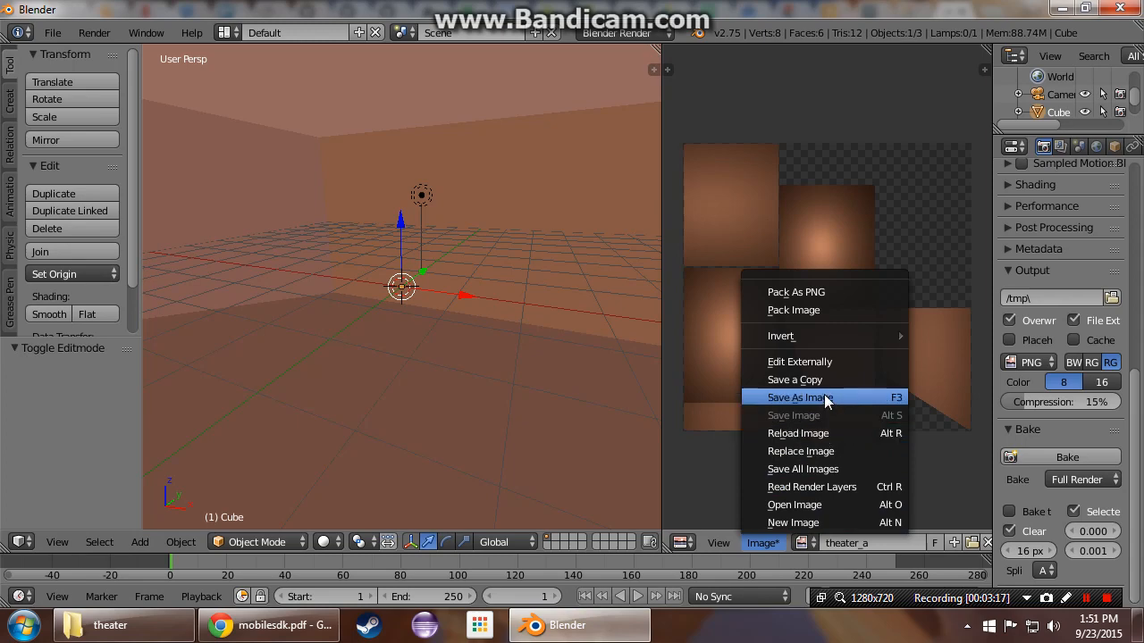
click(799, 397)
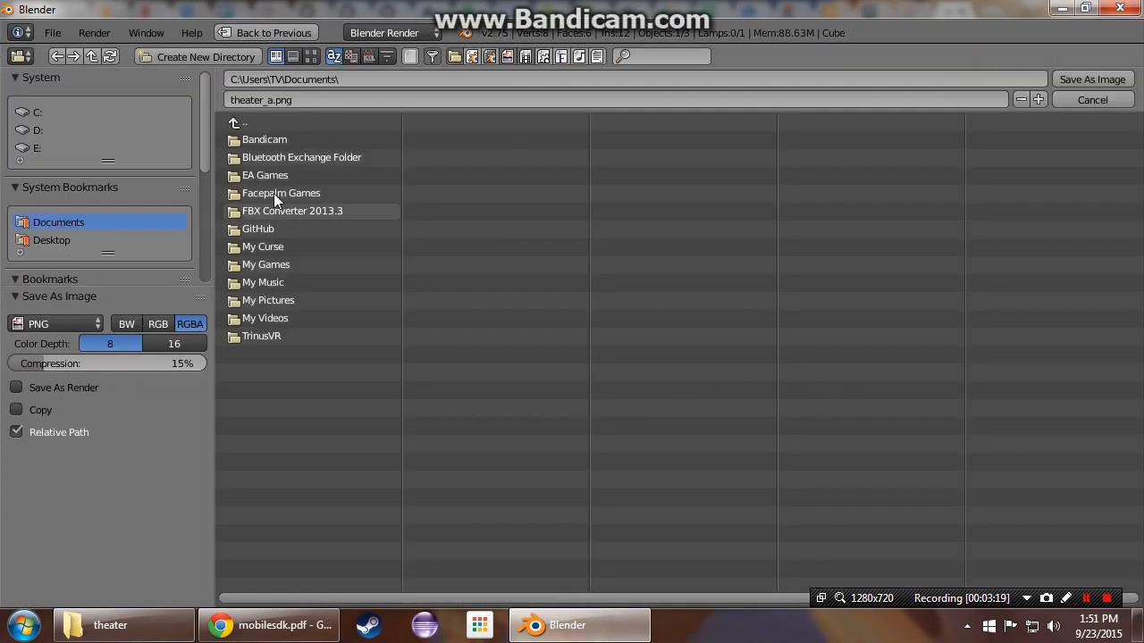
click(246, 123)
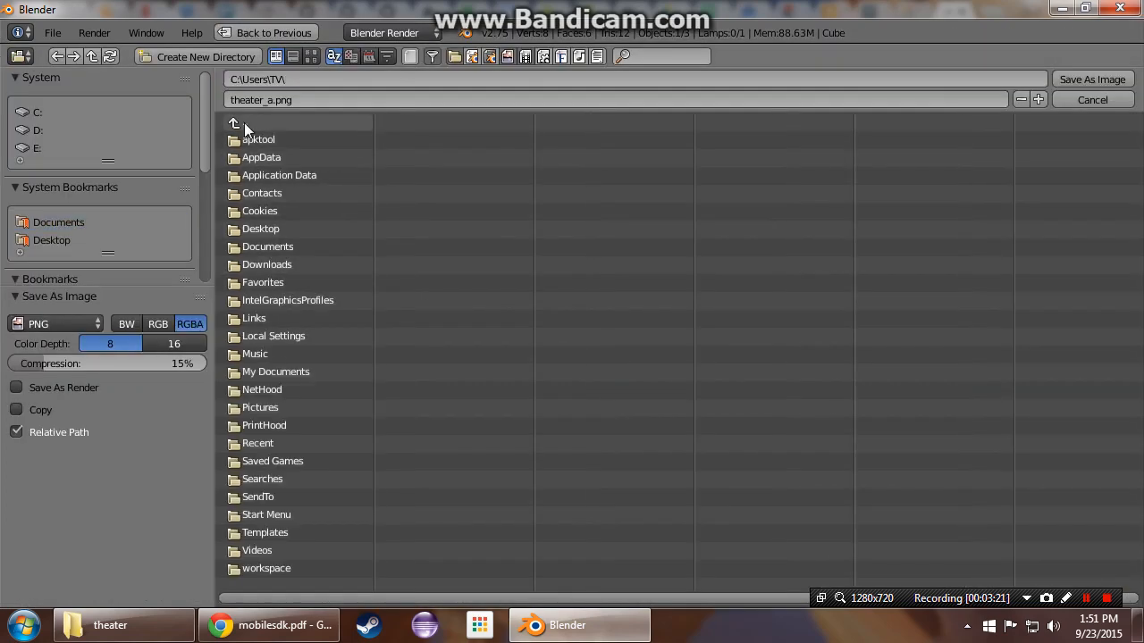
click(37, 110)
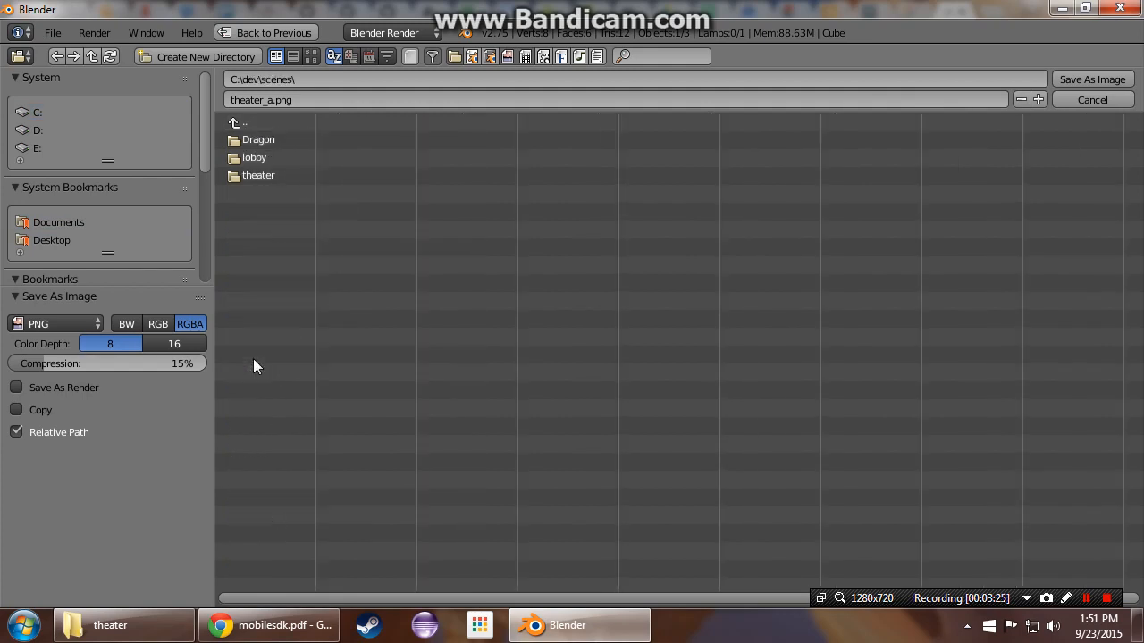
double_click(257, 175)
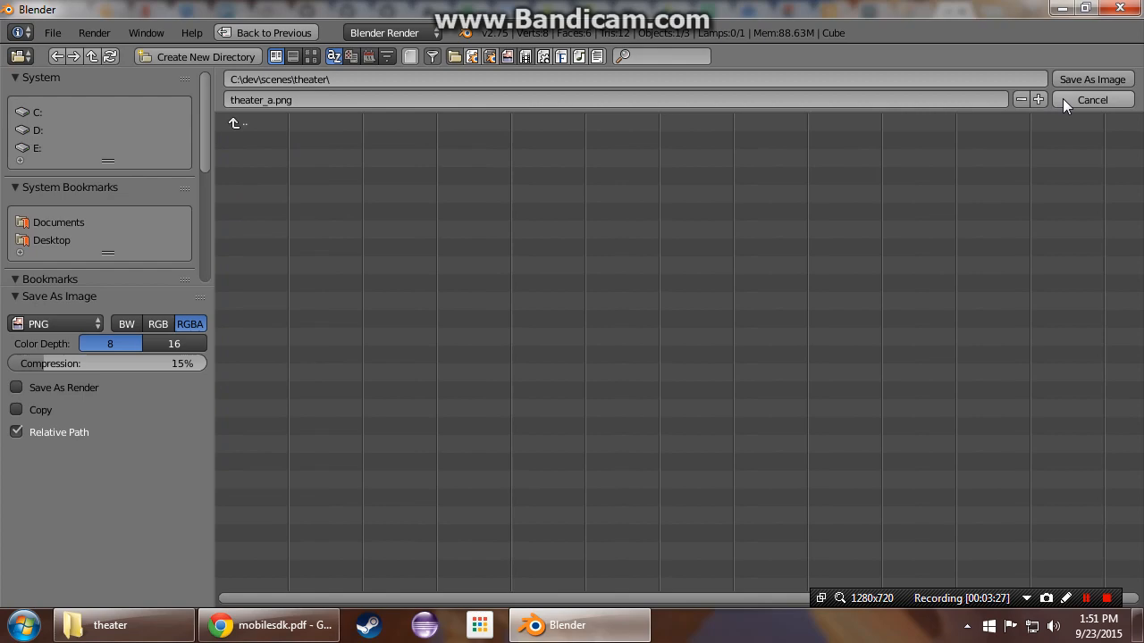
click(1092, 101)
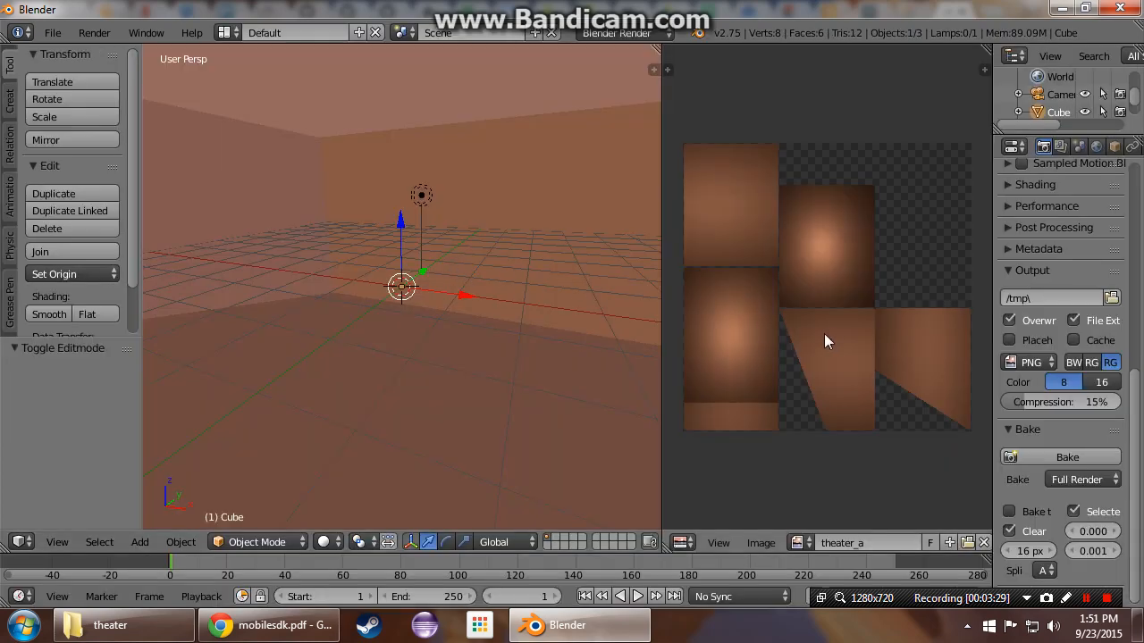
mouse_move(547, 195)
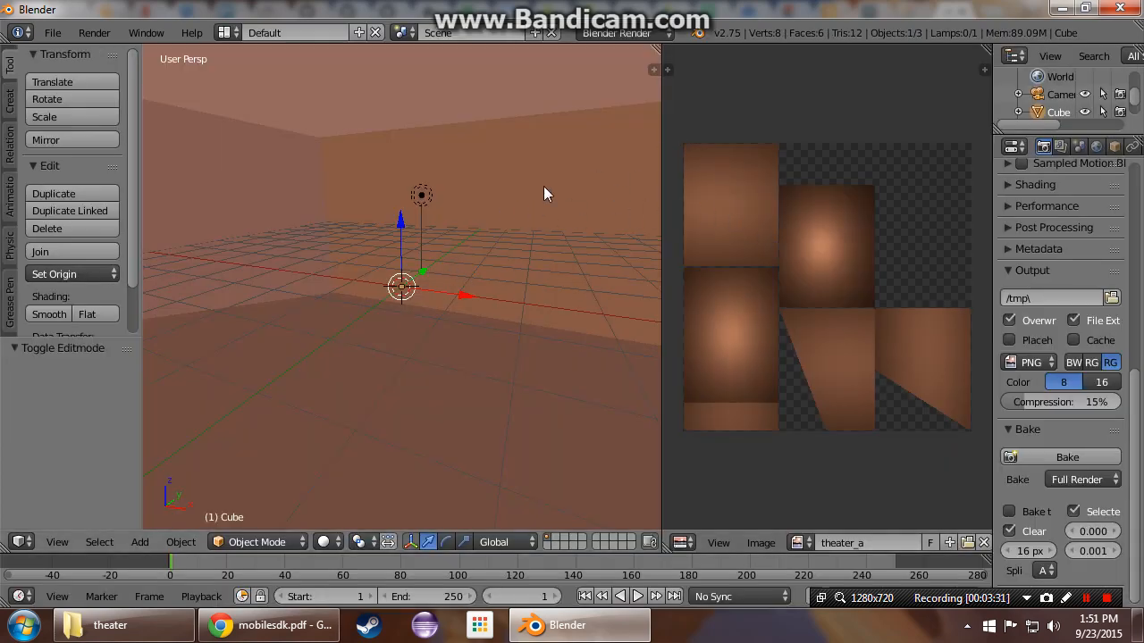
Step: Assign Material.001 to the whole room and remove the unused first material slot
key(Tab)
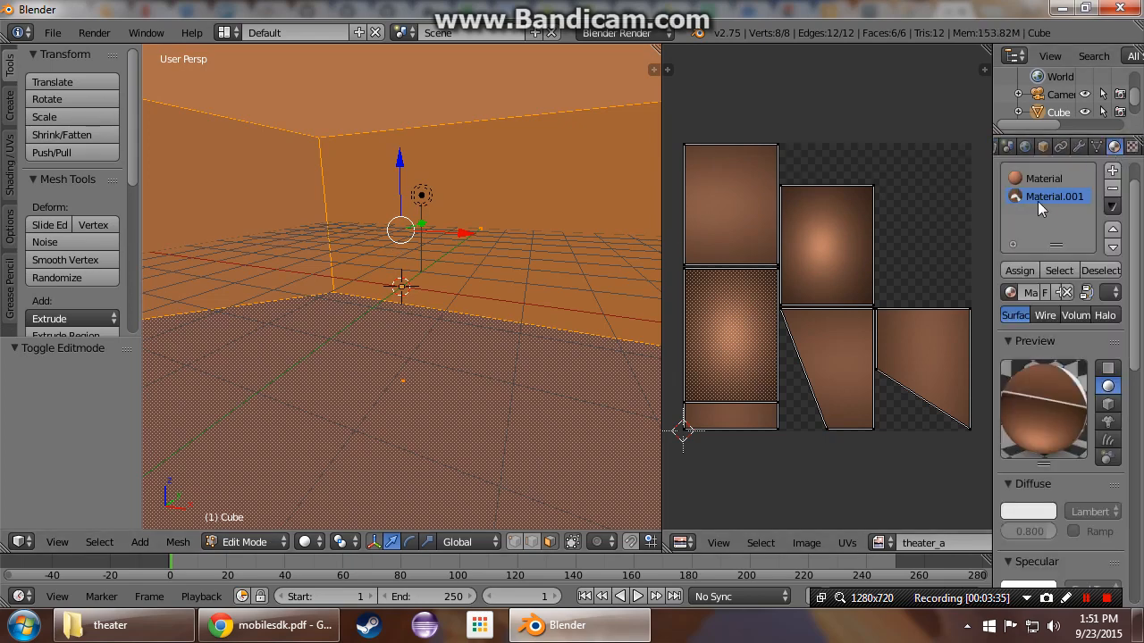
click(1018, 270)
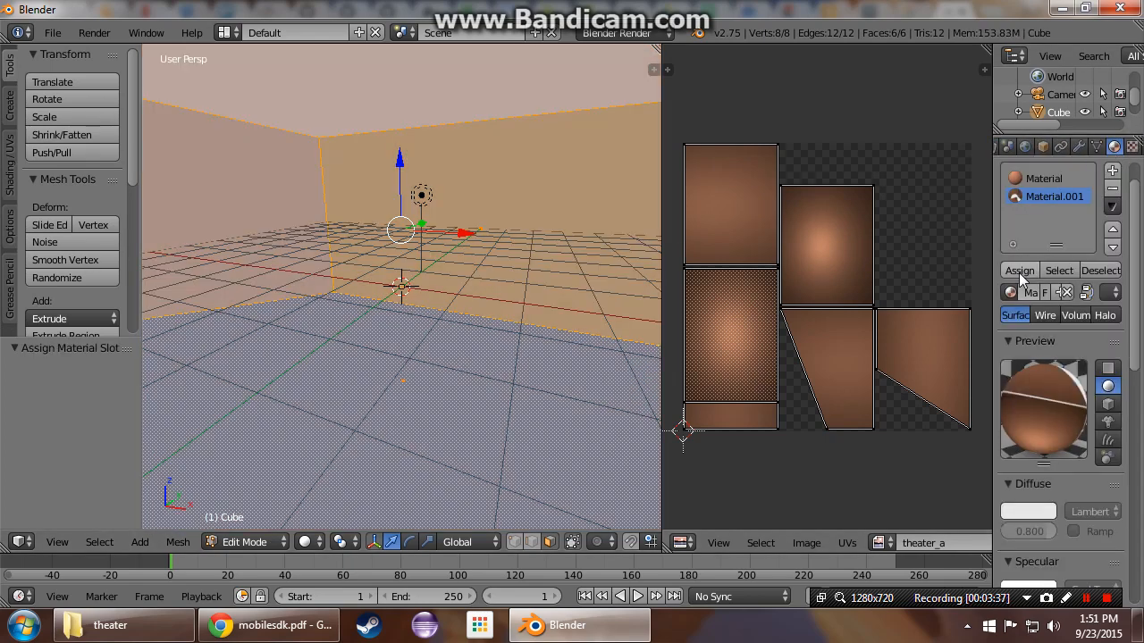
click(1044, 178)
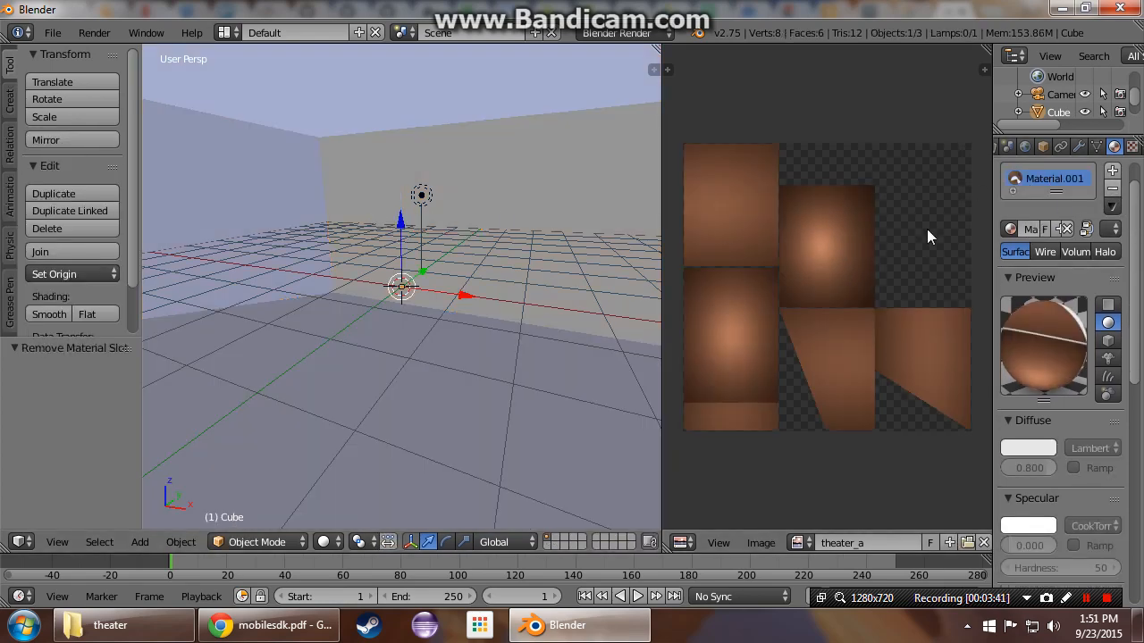
Step: Delete the lamp, leaving the baked texture to light the walls
click(329, 541)
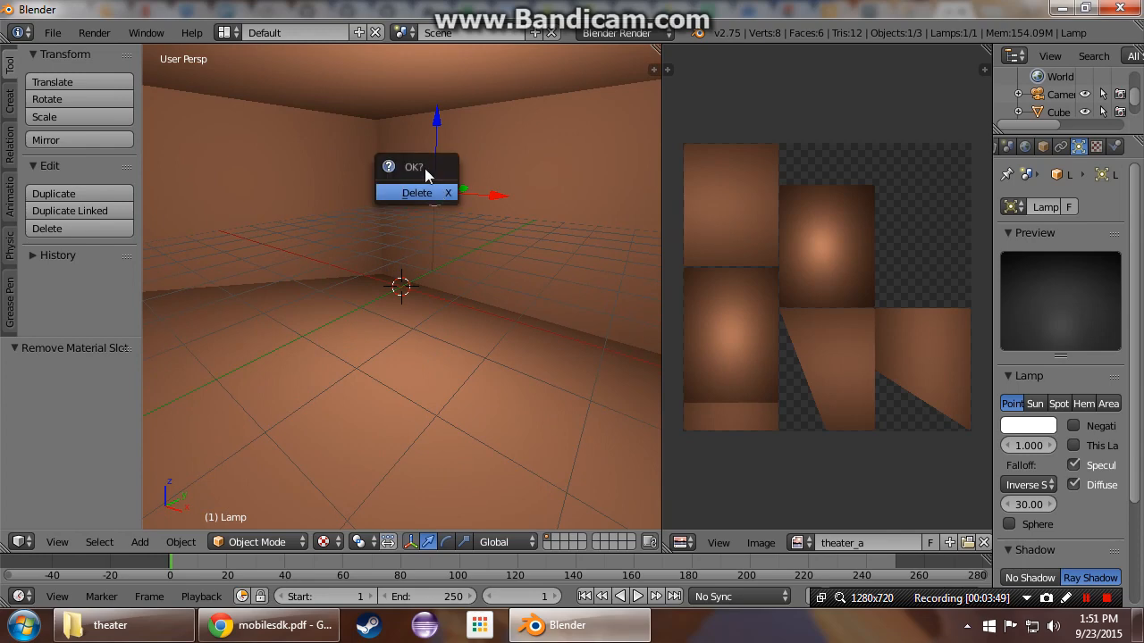
click(415, 193)
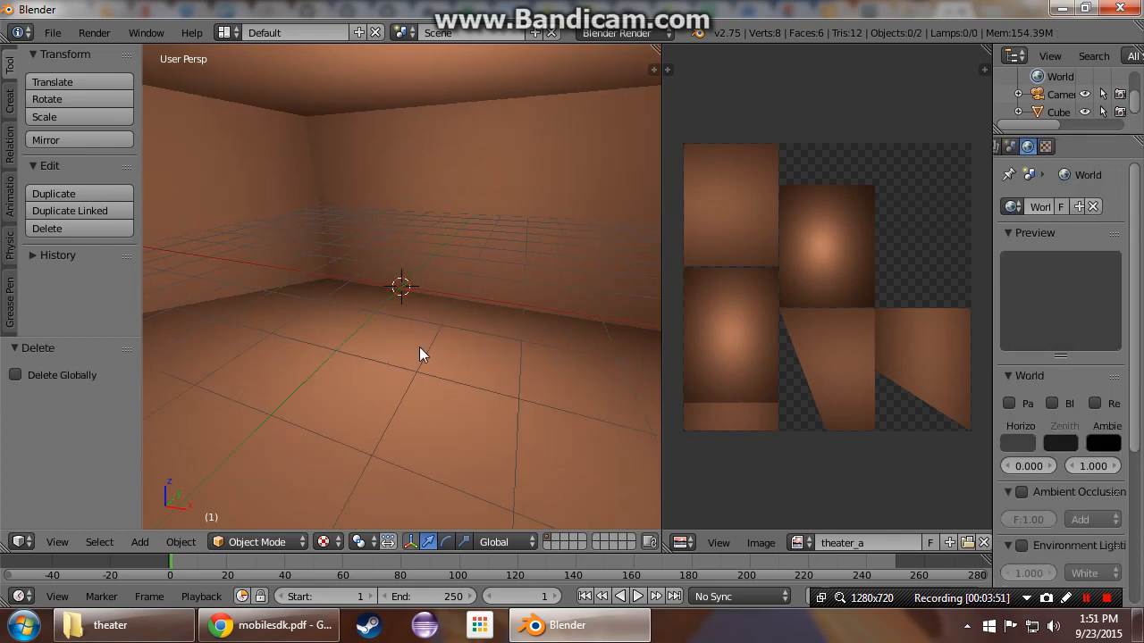
mouse_move(139, 542)
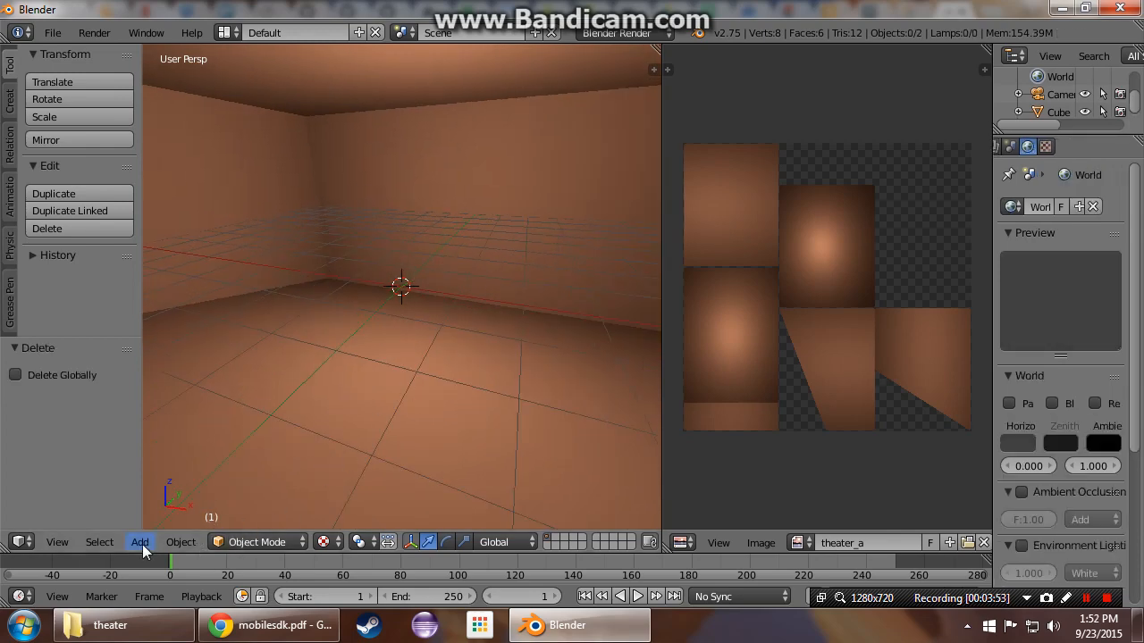
click(139, 544)
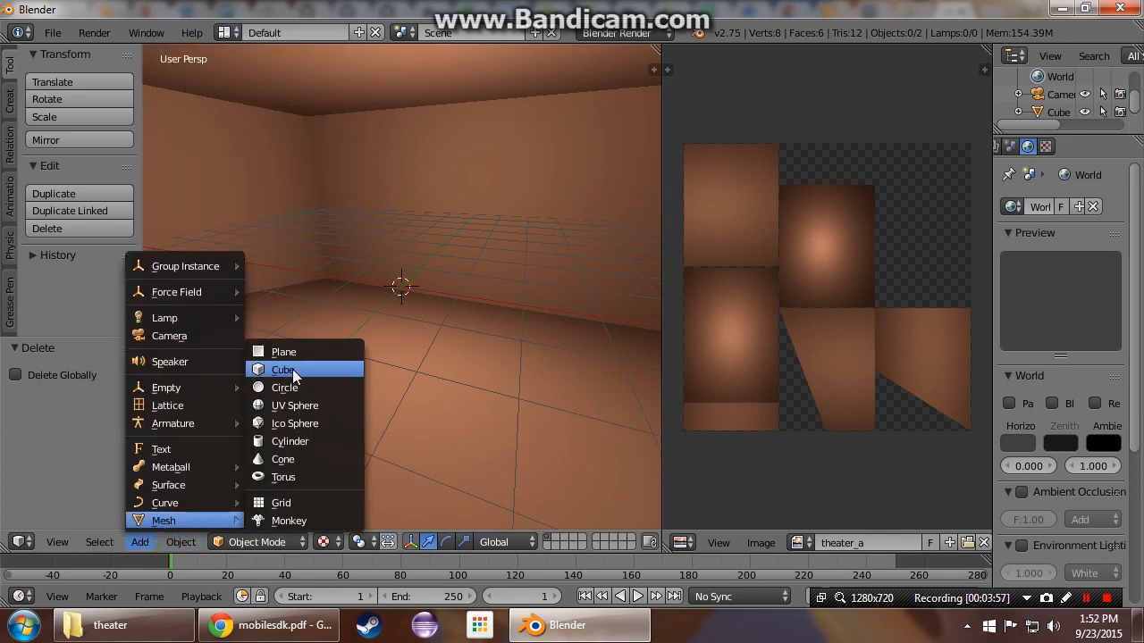
Step: Add a plane, rotate it upright and resize it to 8 by 4.5 as a 16:9 screen
click(282, 350)
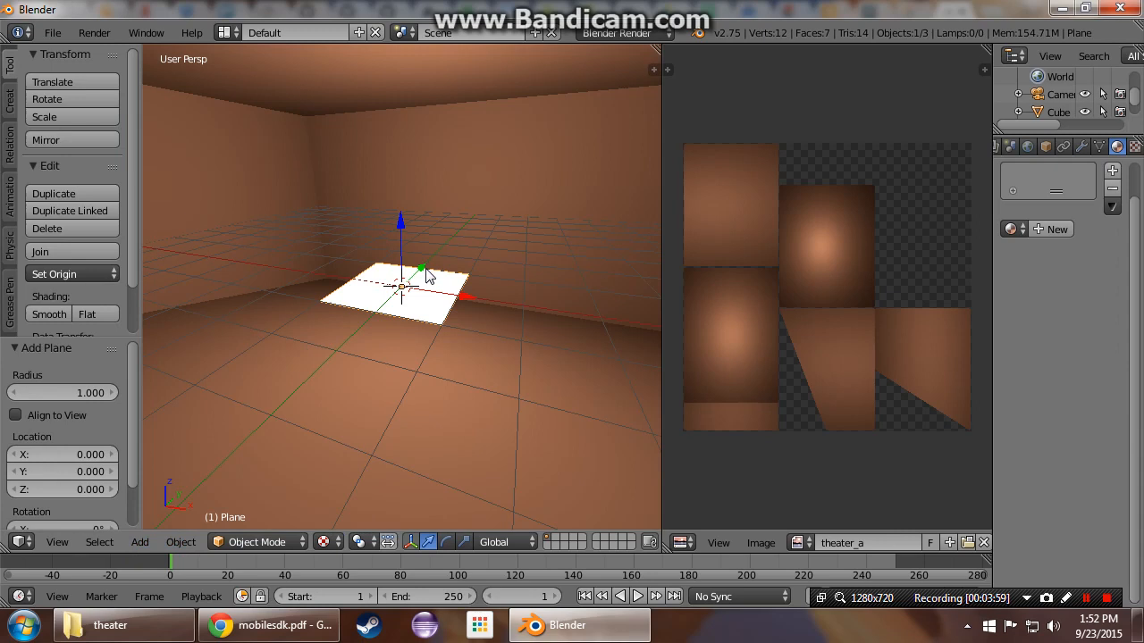
drag(446, 268, 402, 304)
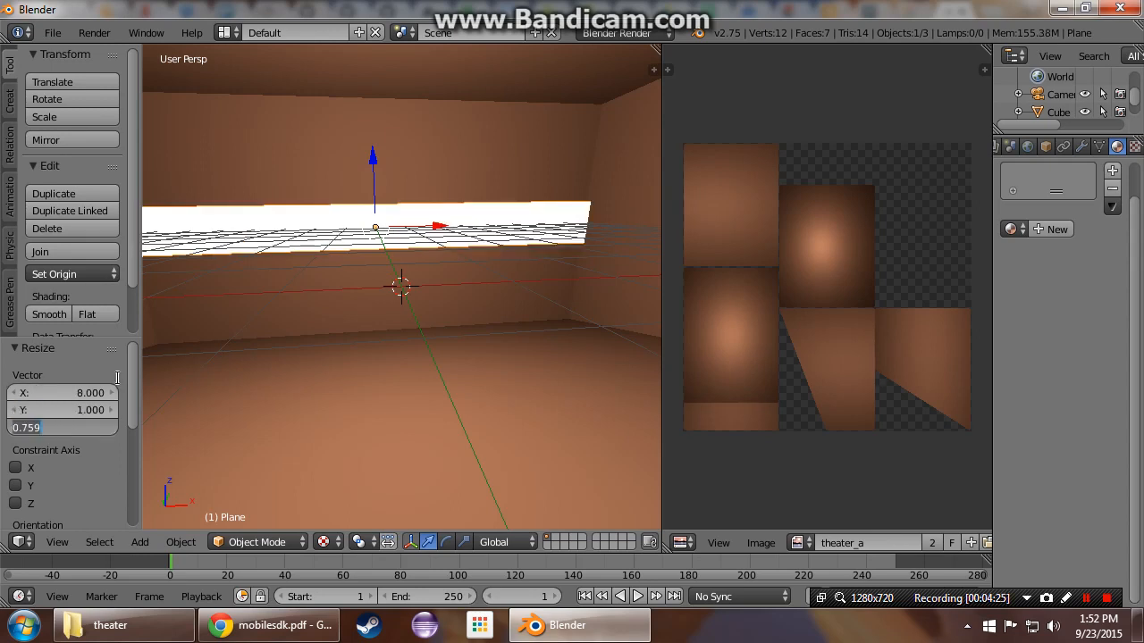
text(4.500)
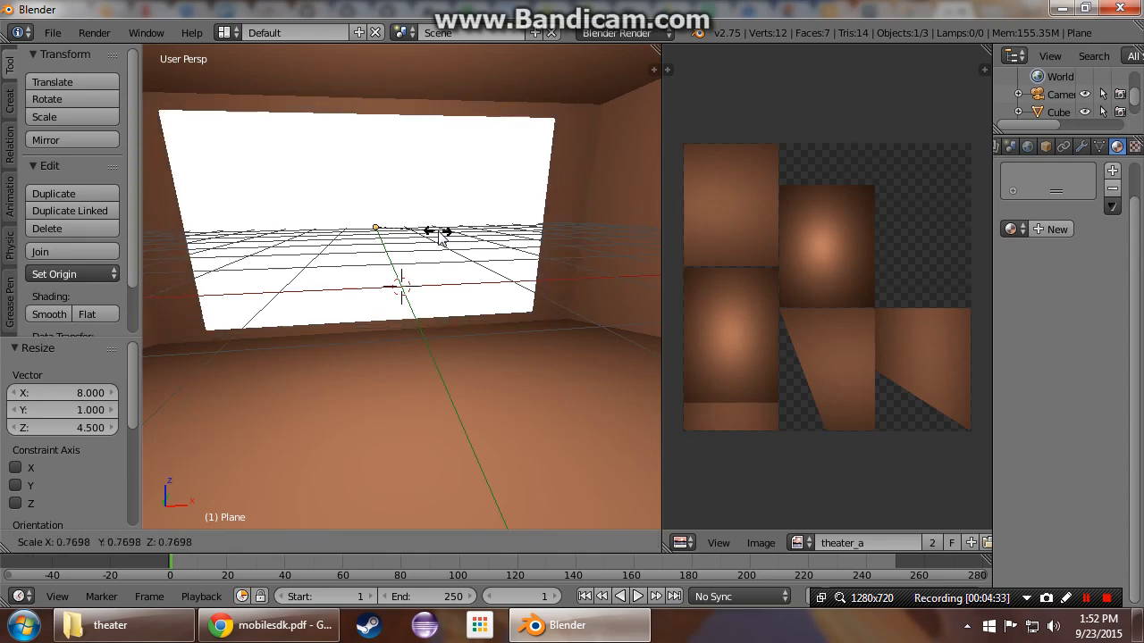
drag(438, 234, 447, 236)
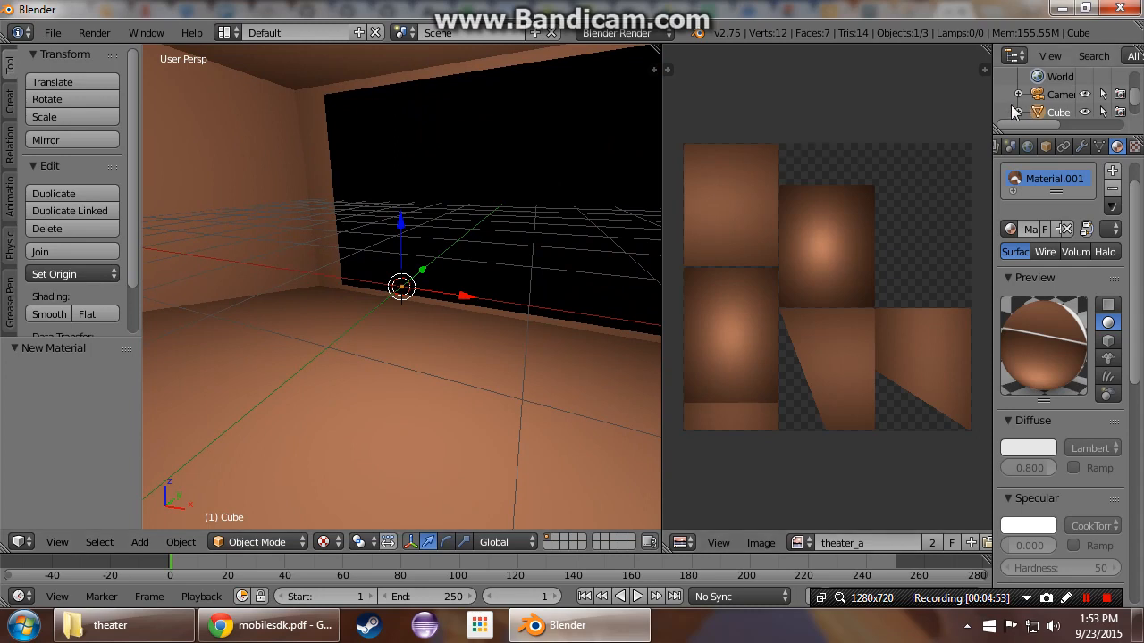
mouse_move(647, 65)
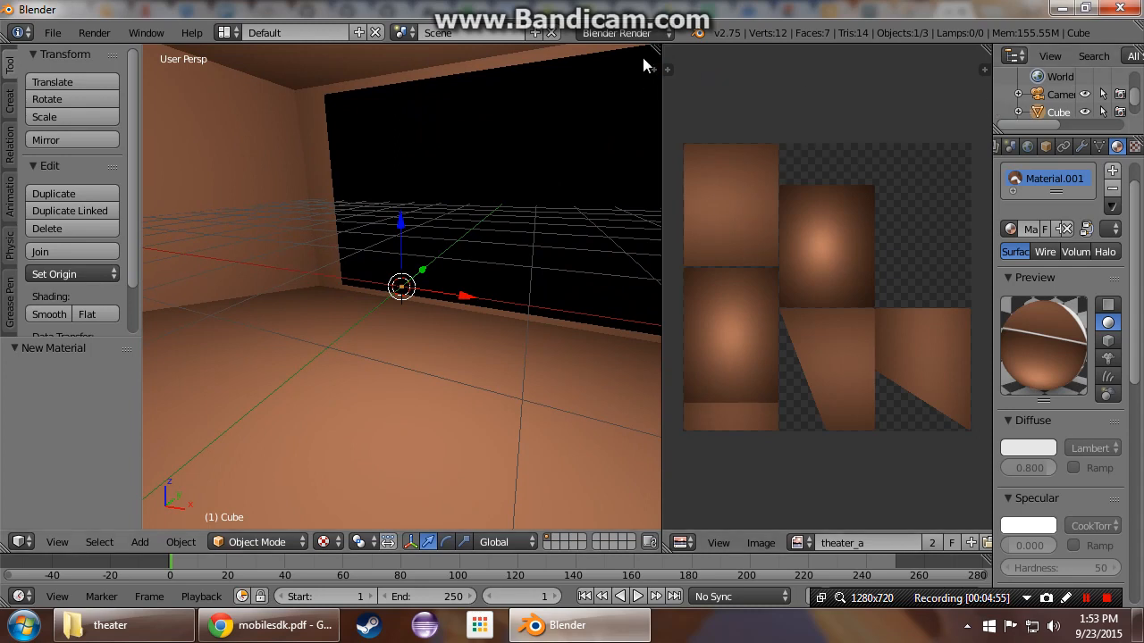
mouse_move(933, 347)
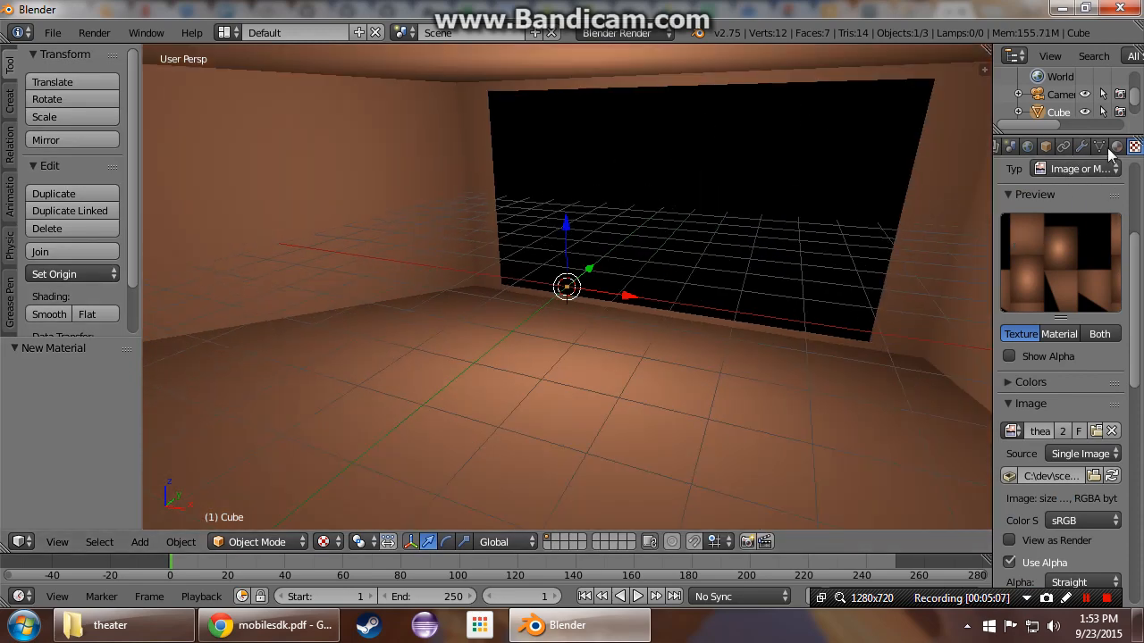
mouse_move(772, 236)
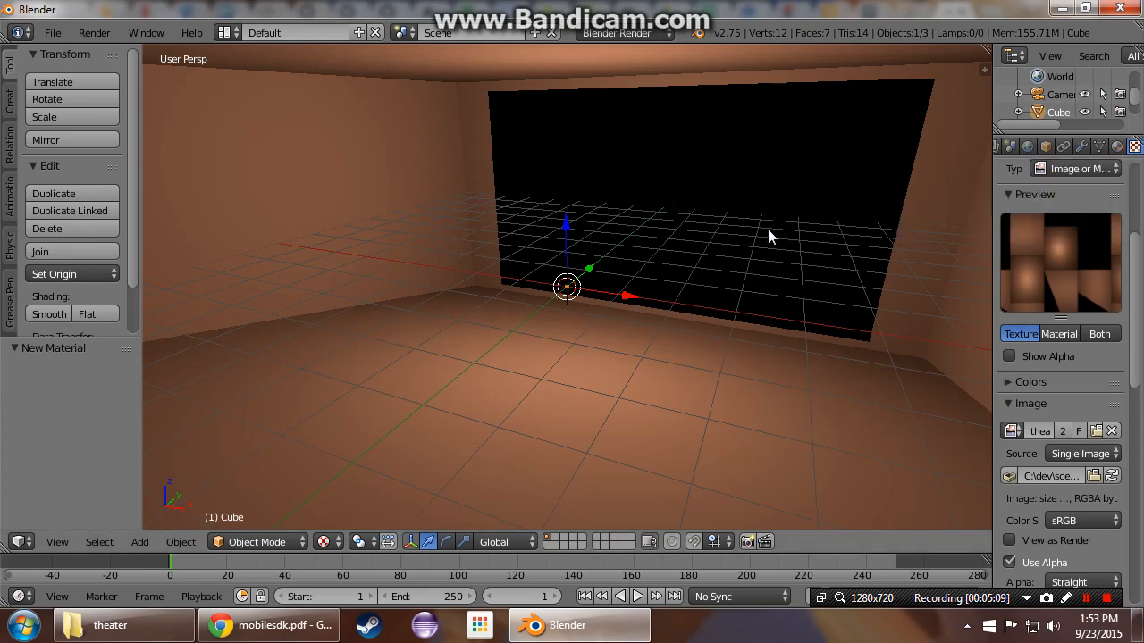
mouse_move(729, 194)
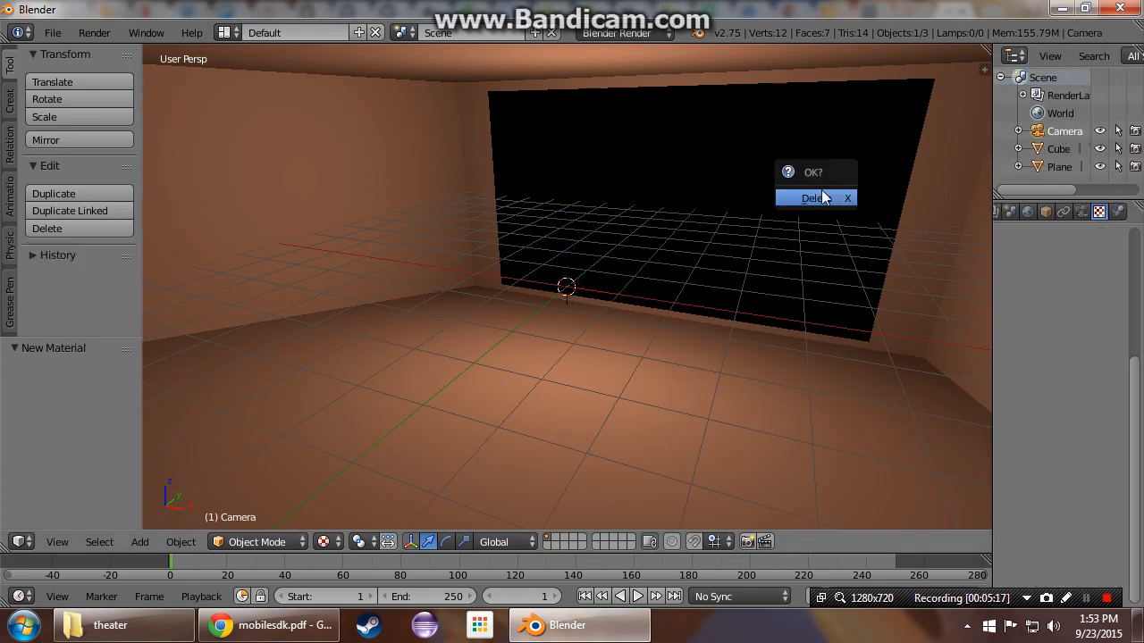
Step: Delete the camera and rename the plane to 'screen' in the Outliner
click(811, 196)
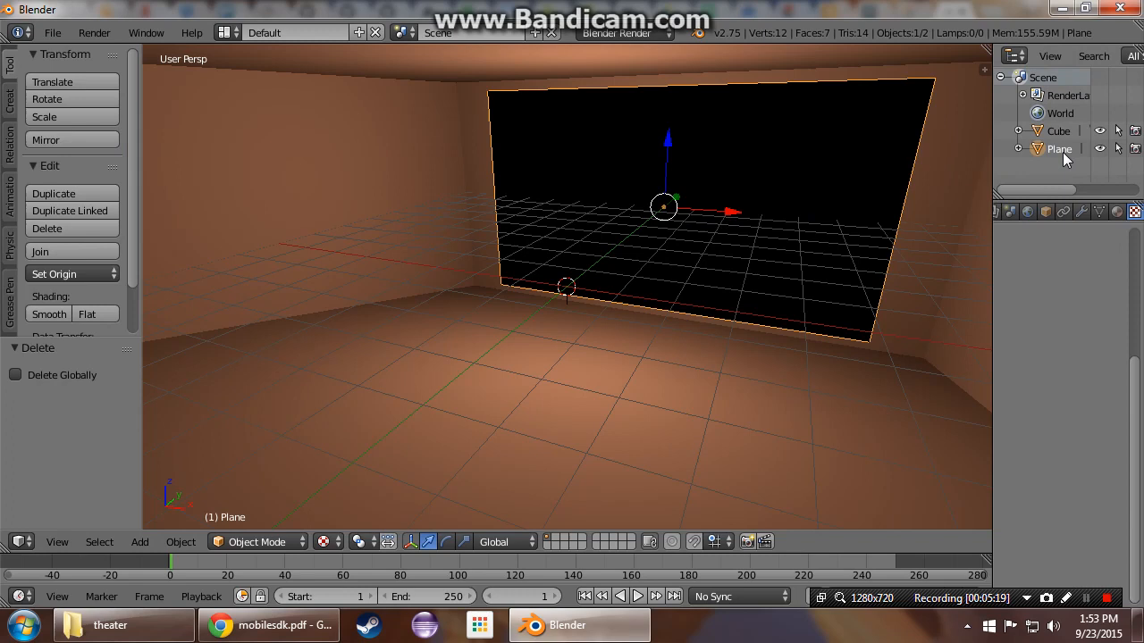
double_click(1058, 149)
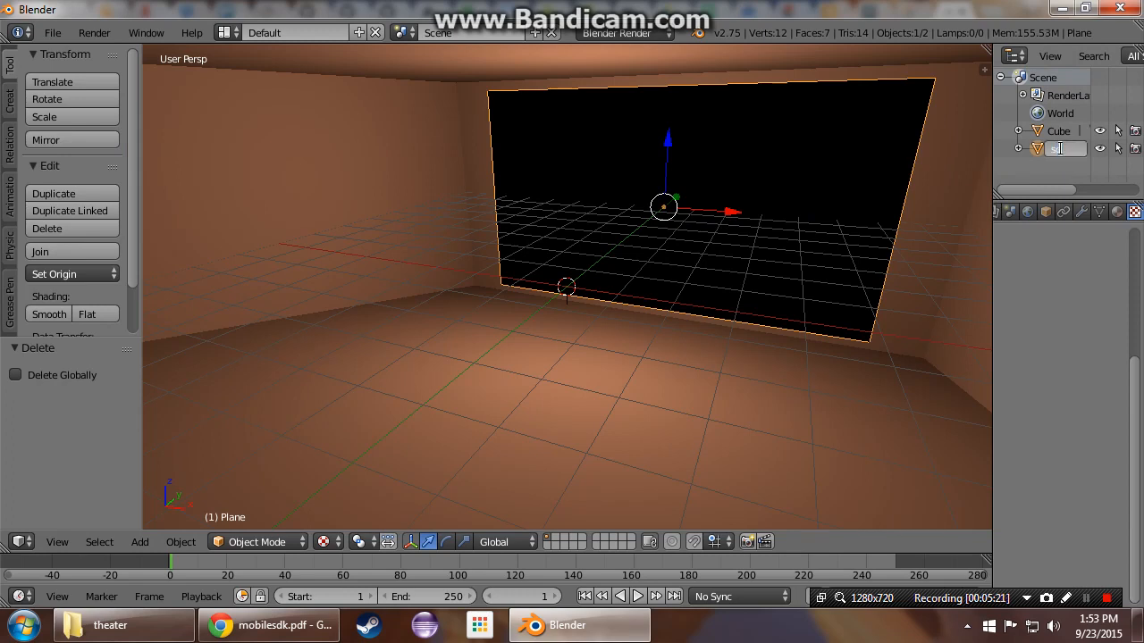
text(screen)
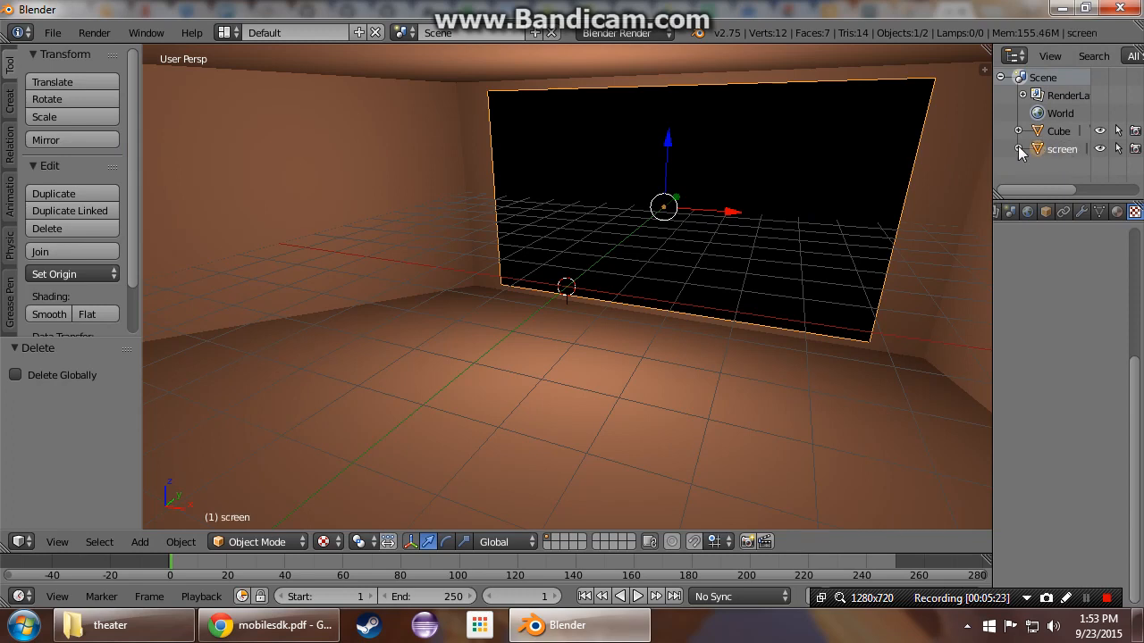
key(Tab)
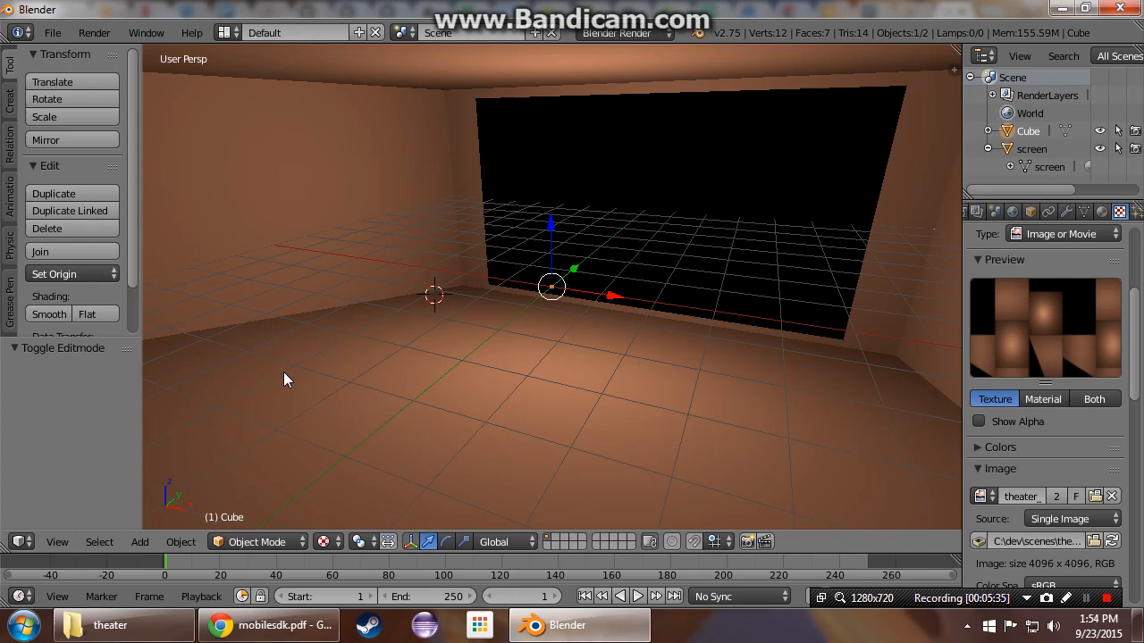
Step: Dissolve one corner vertex to make the plane a triangle and rename it cameraPos1
click(180, 541)
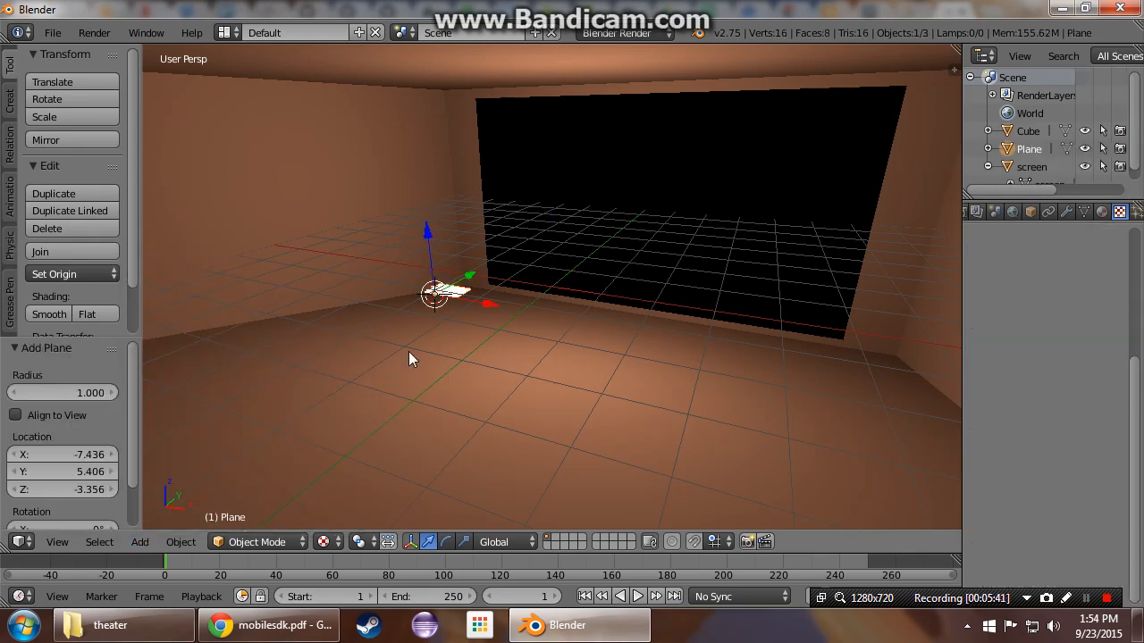
click(57, 454)
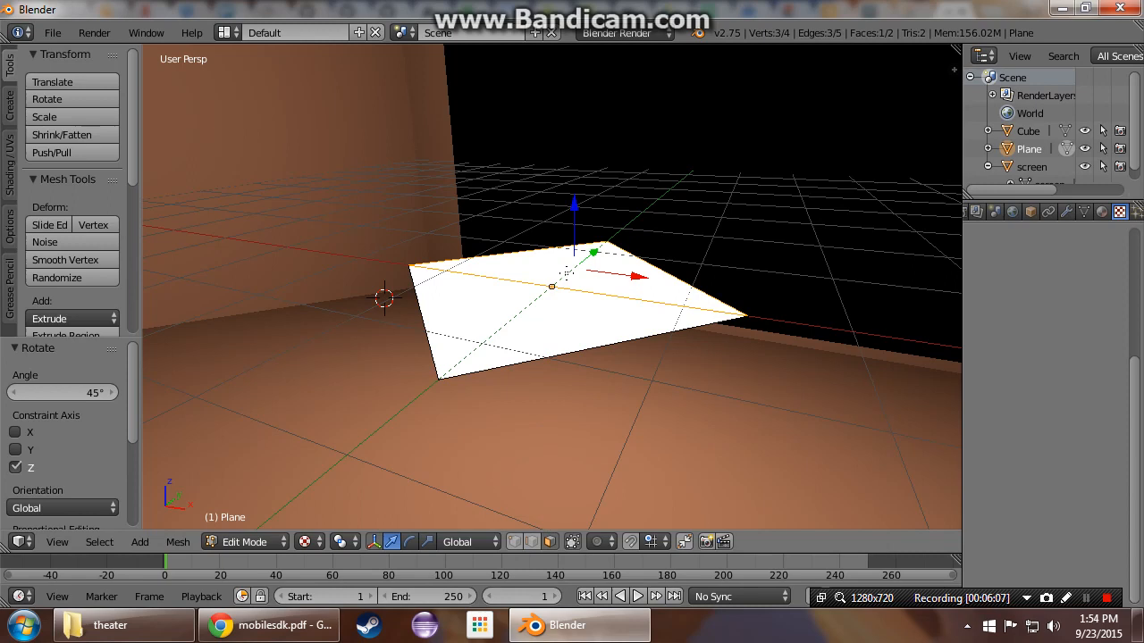
key(x)
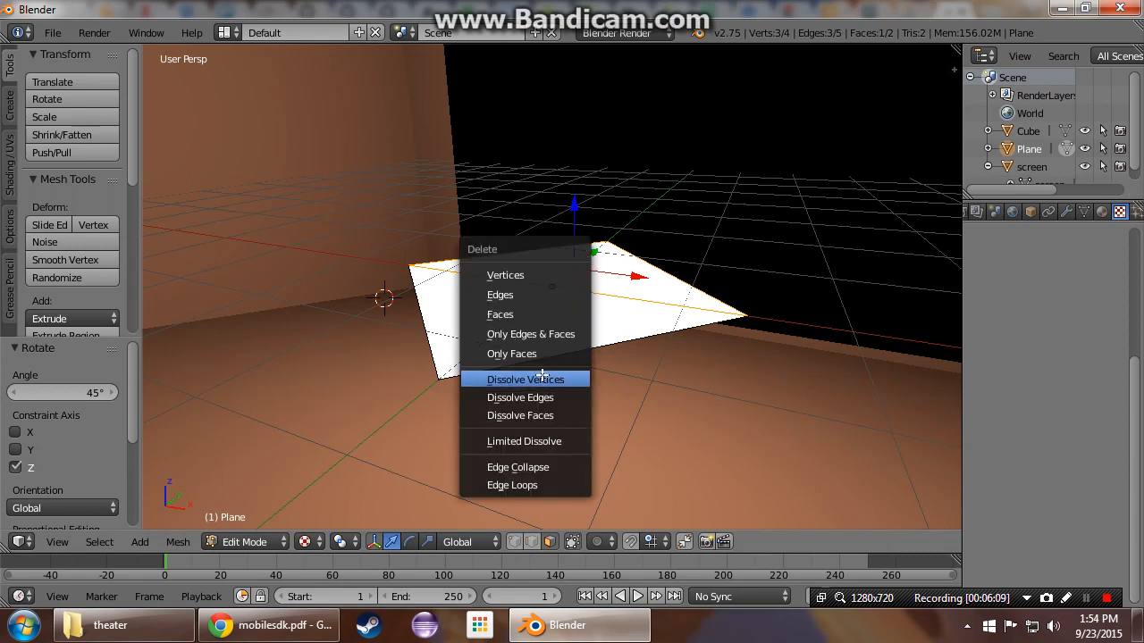
click(501, 314)
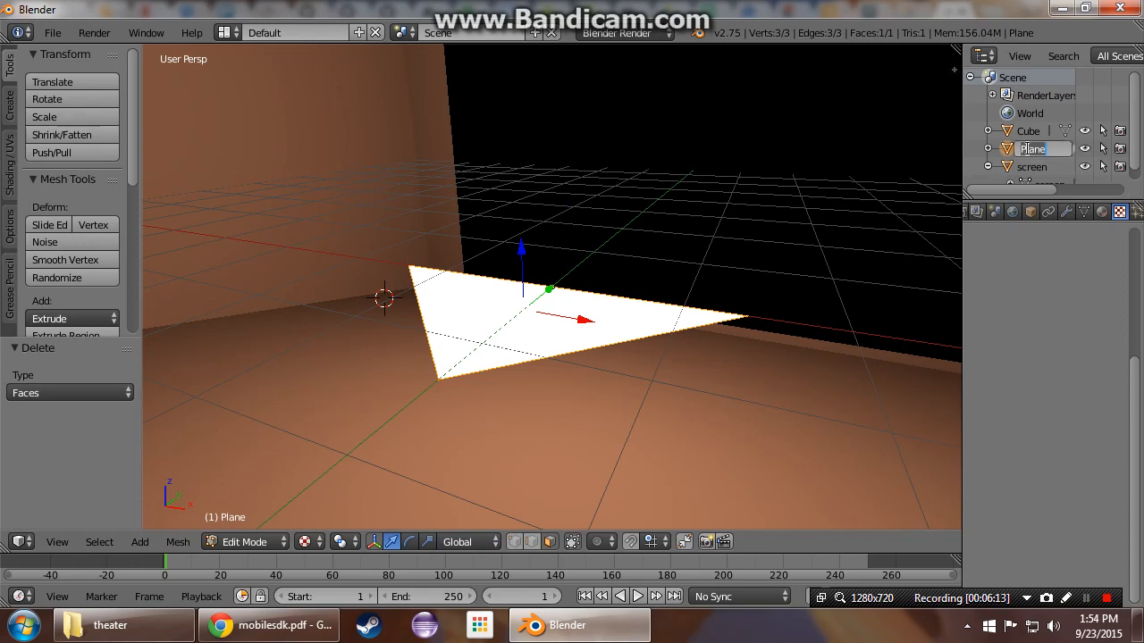
text(cameraPos1)
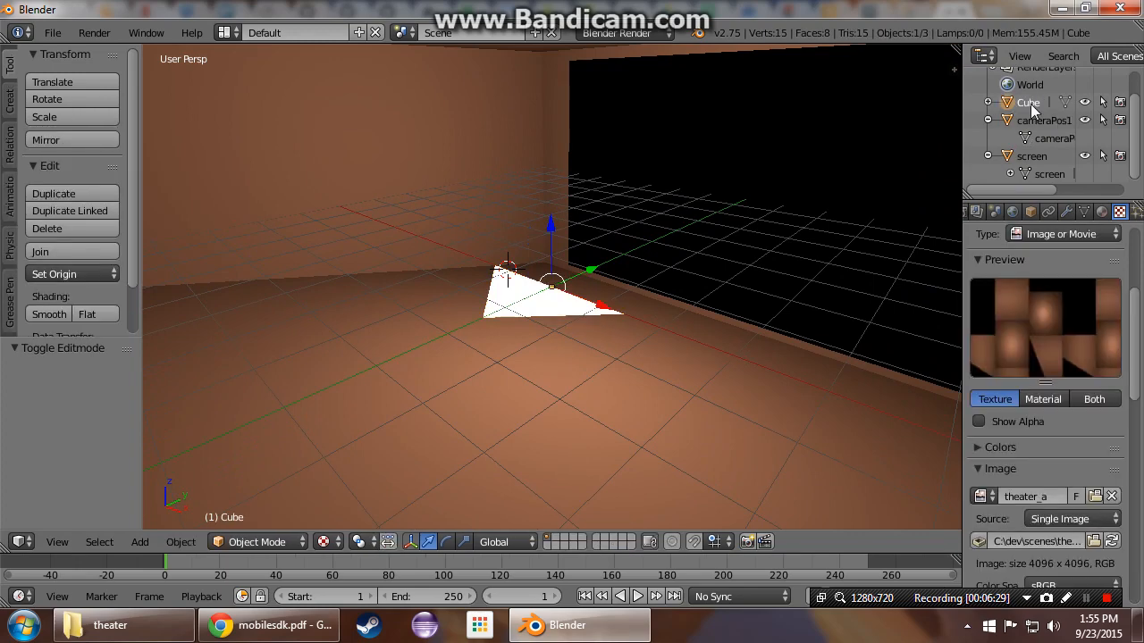
Step: Export the scene as theater.fbx into C:\dev\scenes\theater via FBX export
click(1033, 158)
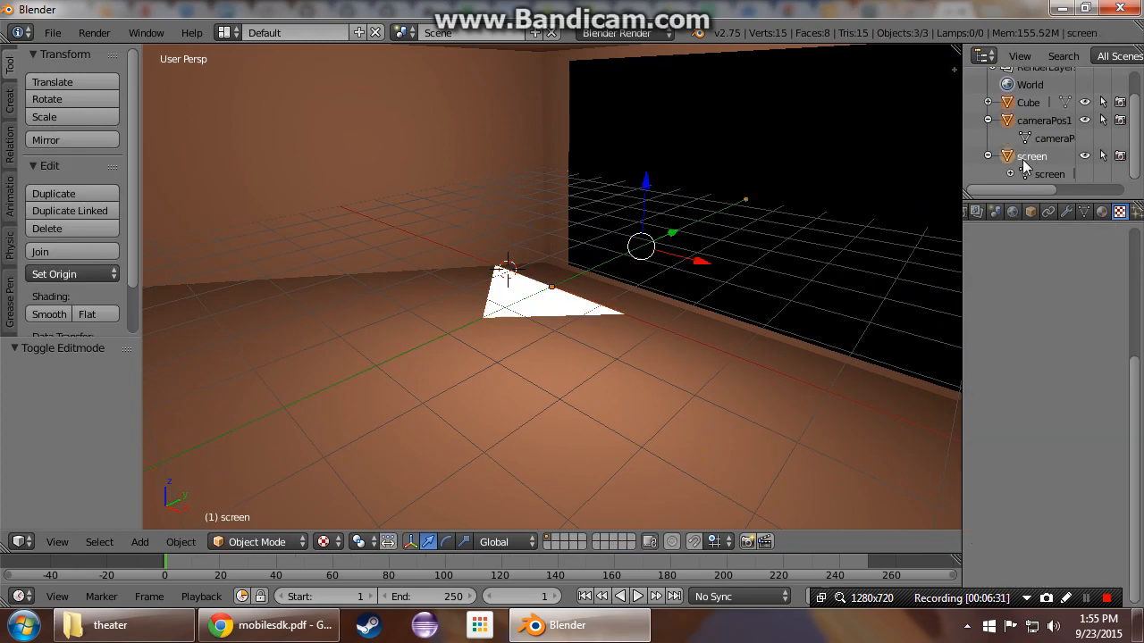
mouse_move(50, 21)
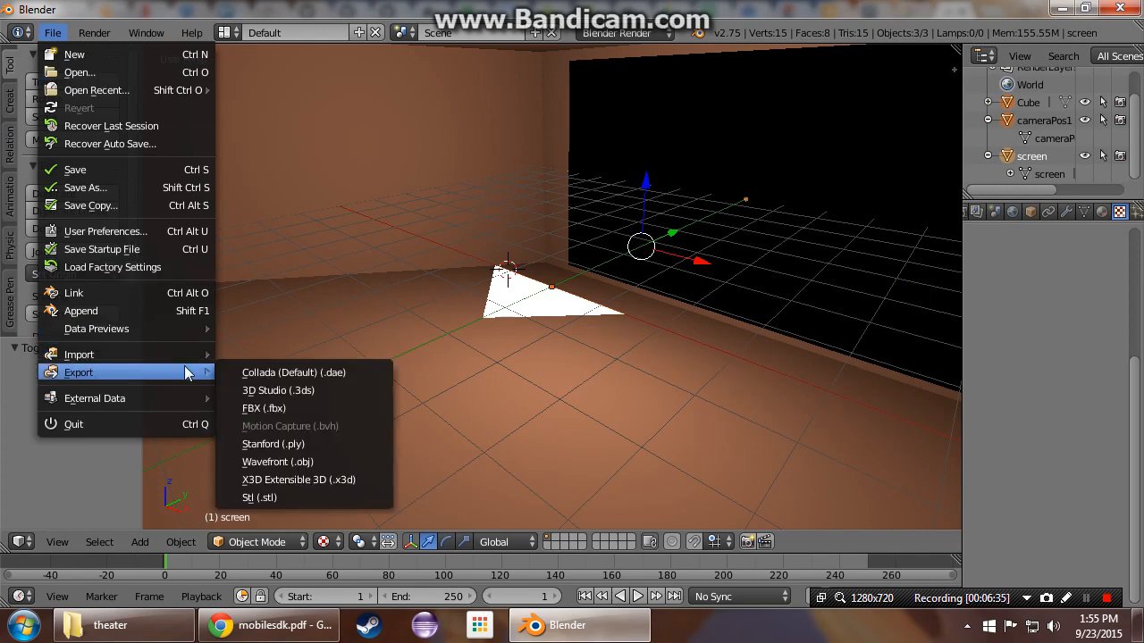
click(265, 407)
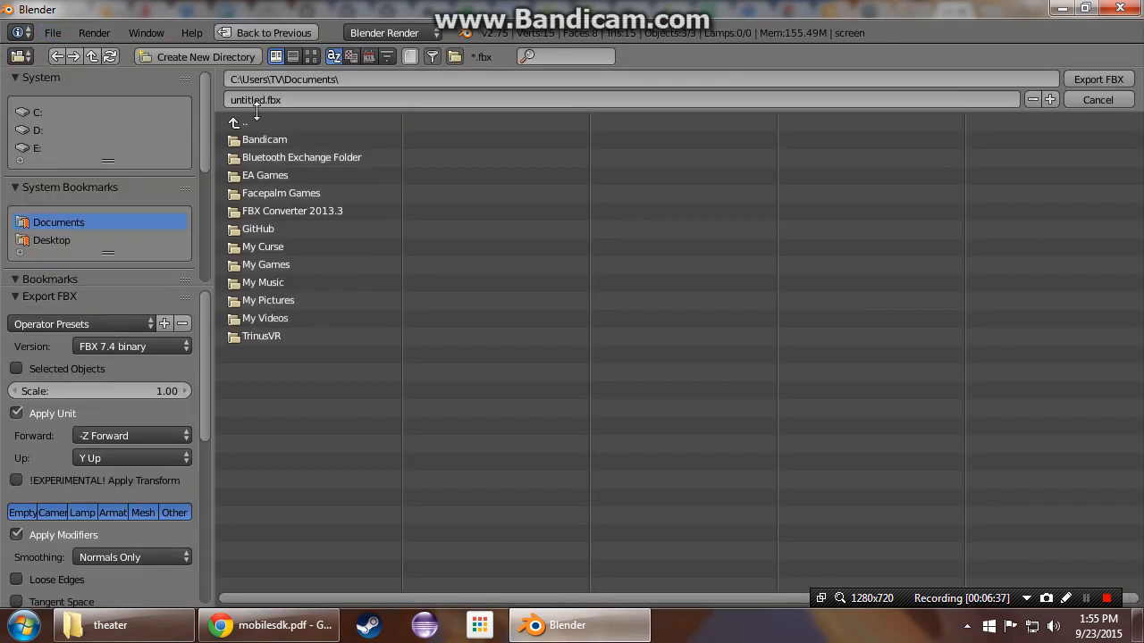
click(36, 111)
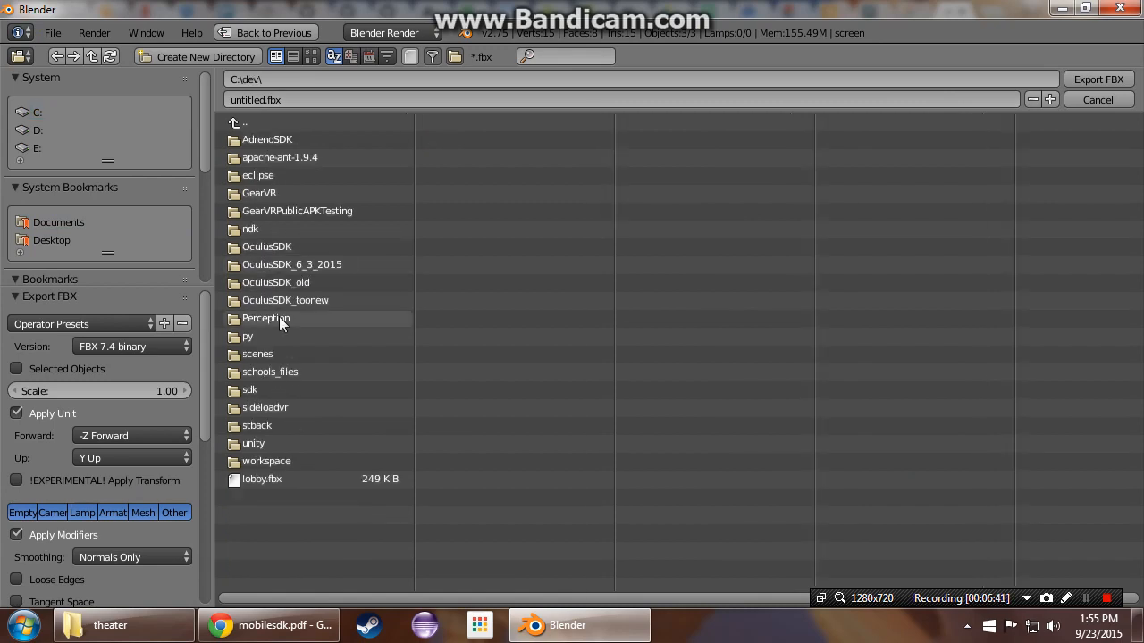
double_click(258, 354)
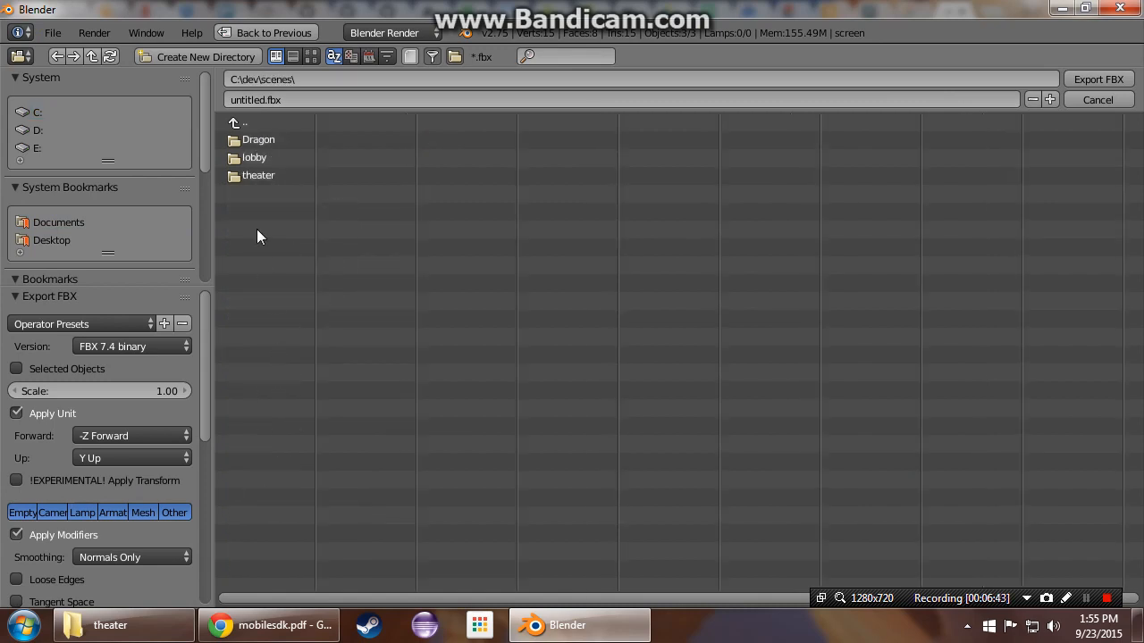
double_click(258, 175)
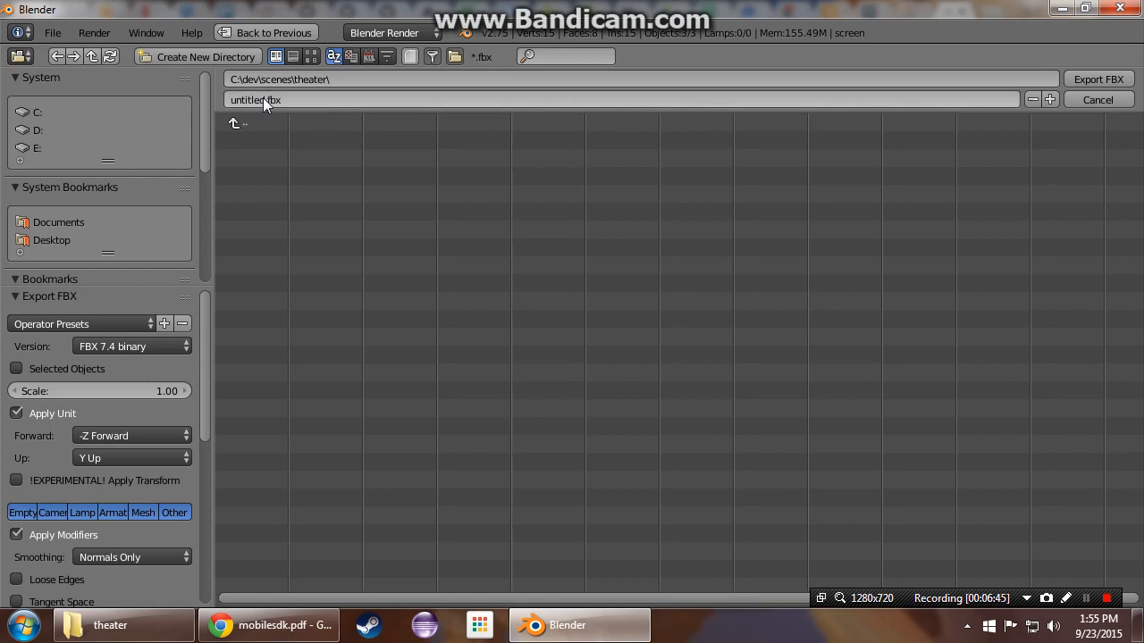
click(265, 101)
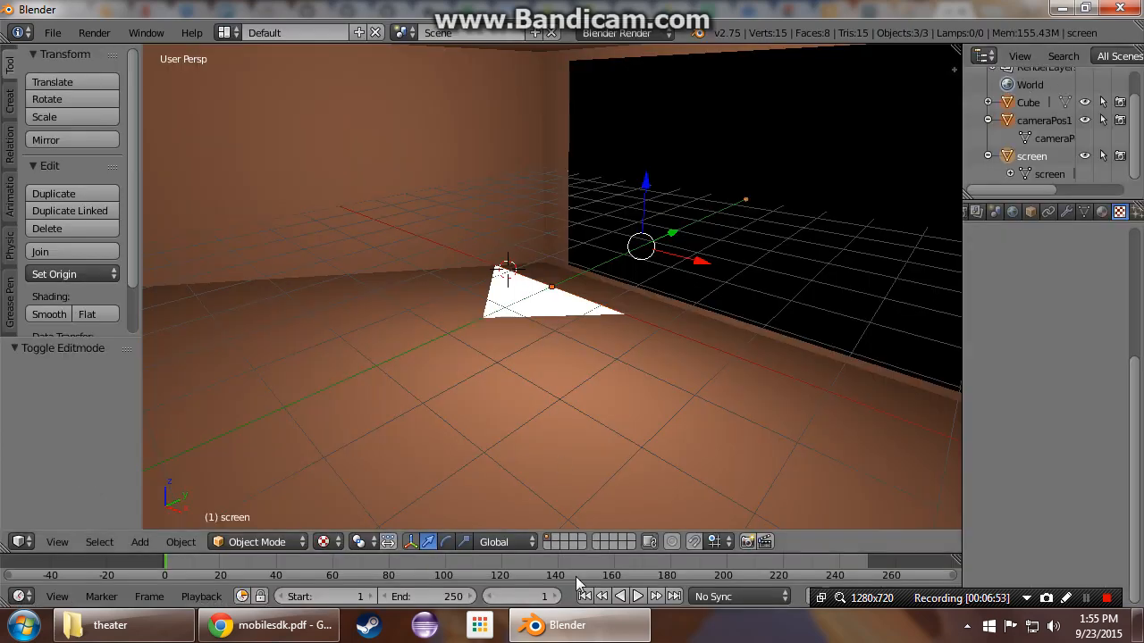
mouse_move(268, 625)
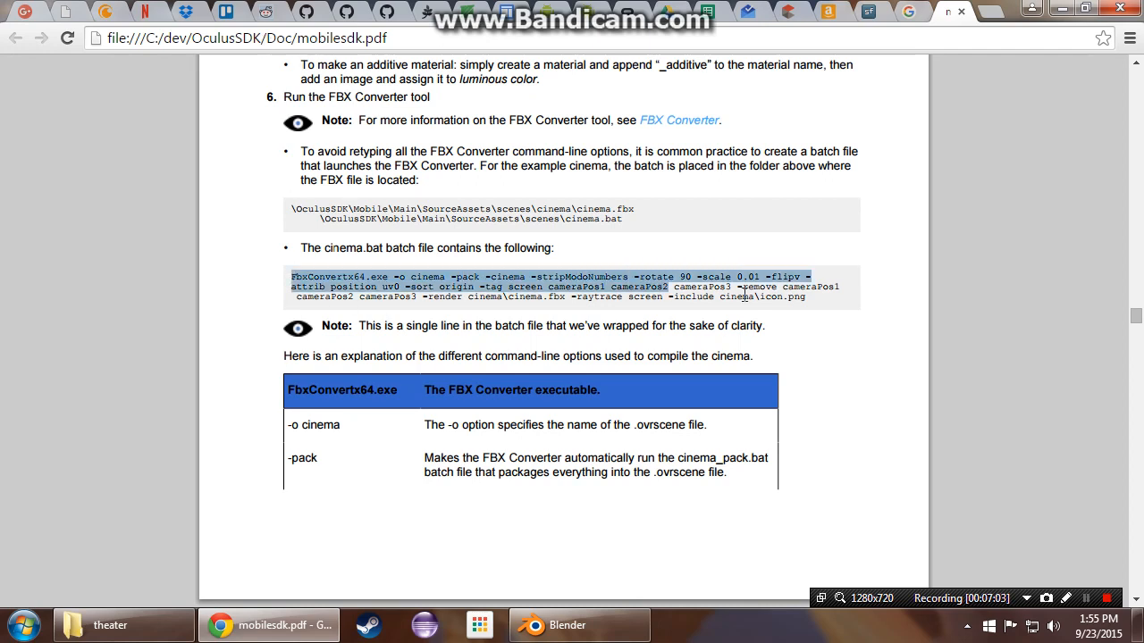
click(111, 626)
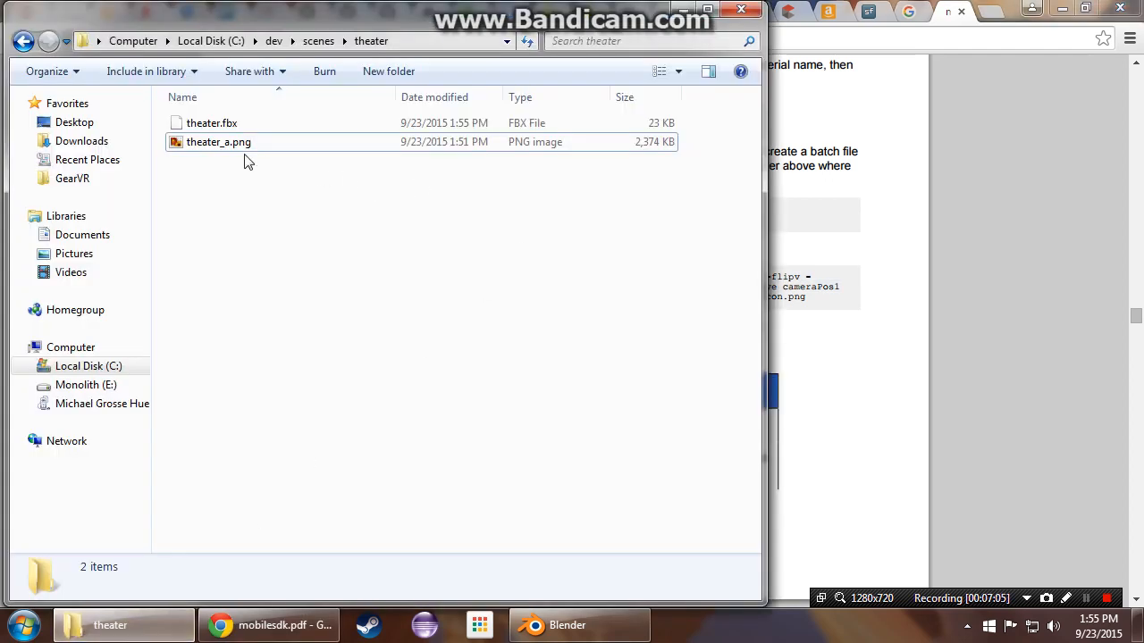
Step: Focus the theater folder window to create the convert.bat file
click(269, 626)
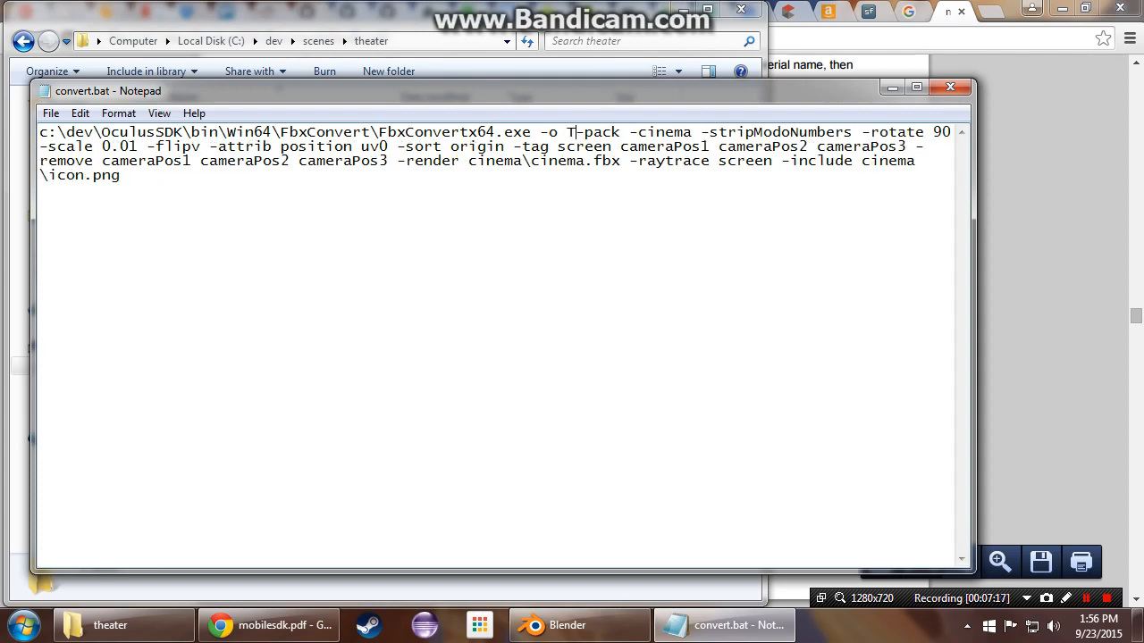
Step: Set the output name to TheaterTest and remove -rotate 90 and the extra camera names
text(heaterTest)
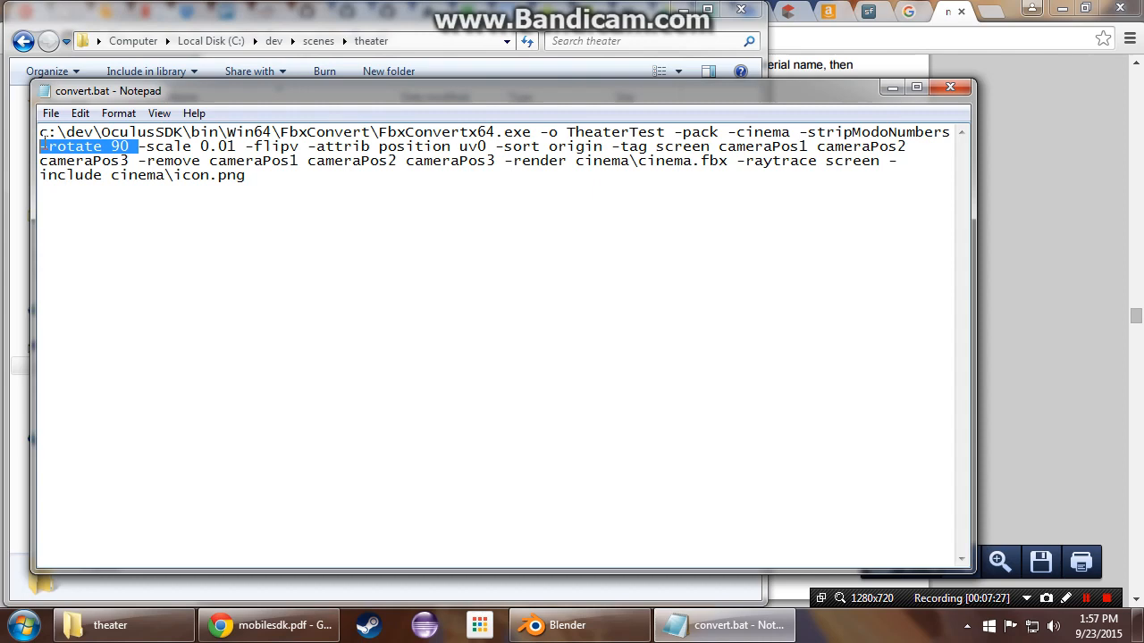
key(Delete)
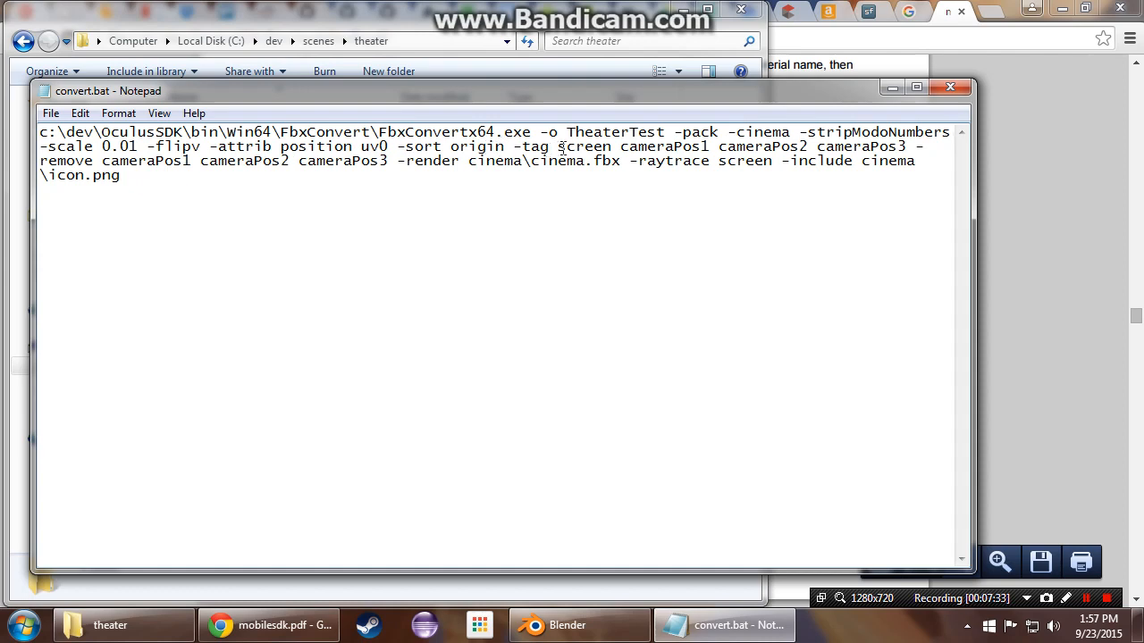
double_click(761, 147)
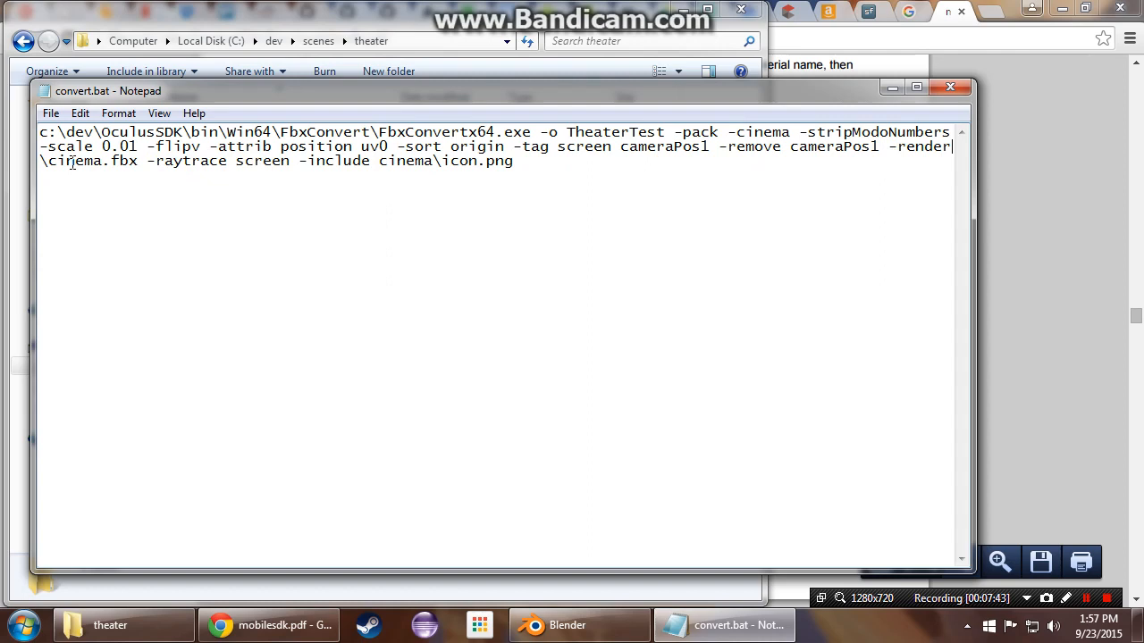
Step: Change the render path to theater.fbx, drop the icon include, then save and close
double_click(69, 161)
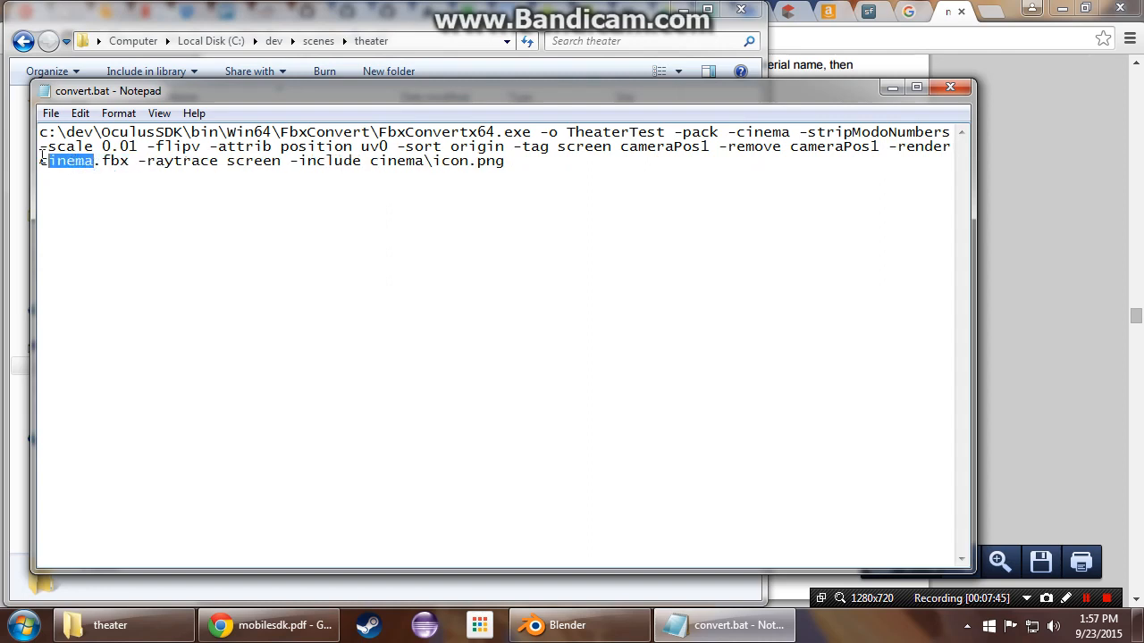
text(theater)
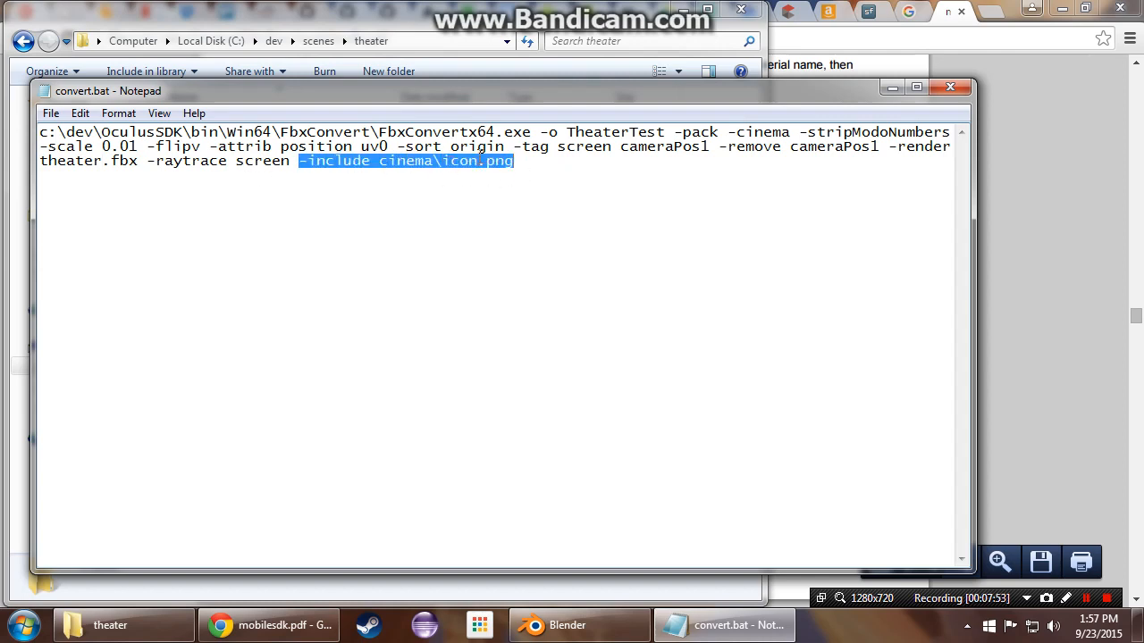
key(Delete)
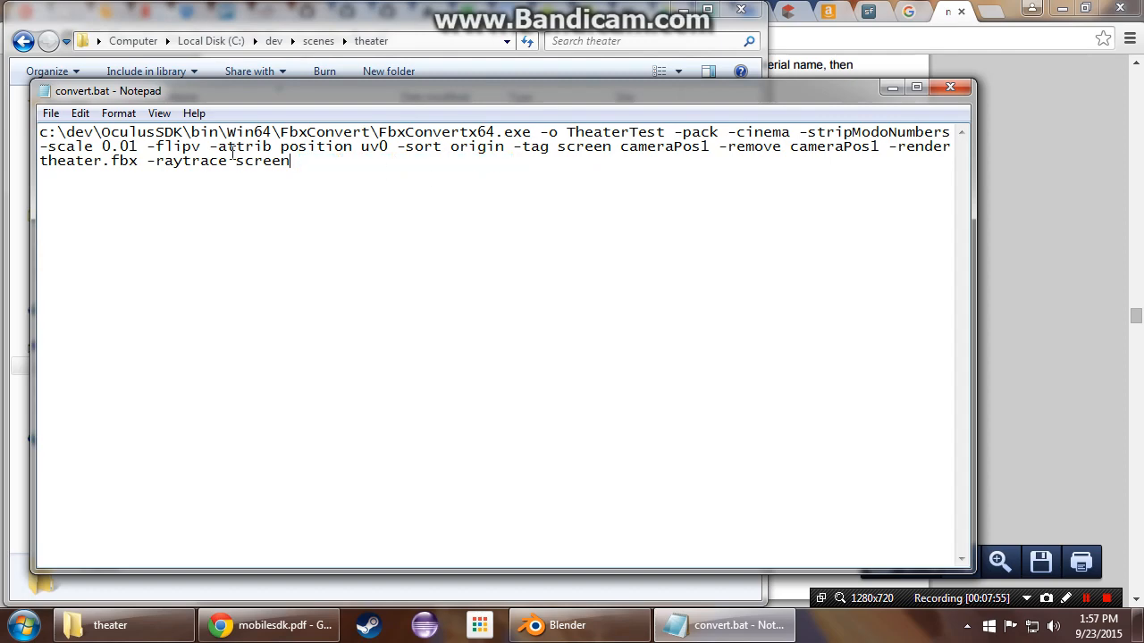
click(50, 113)
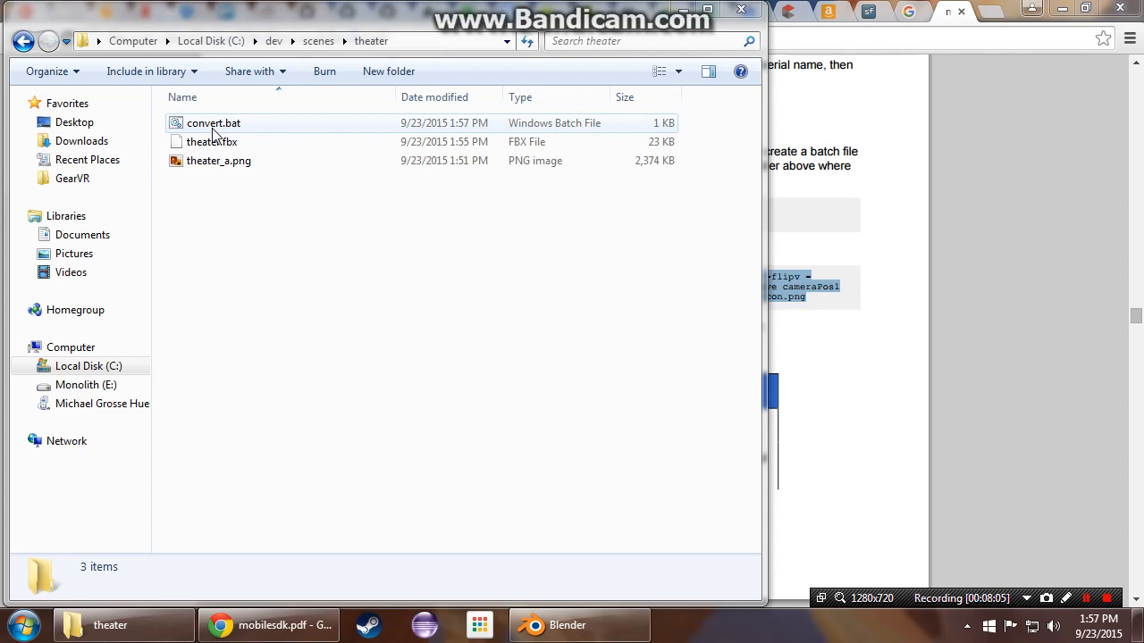
Step: Run convert.bat to convert theater.fbx into TheaterTest.ovrscene
double_click(213, 121)
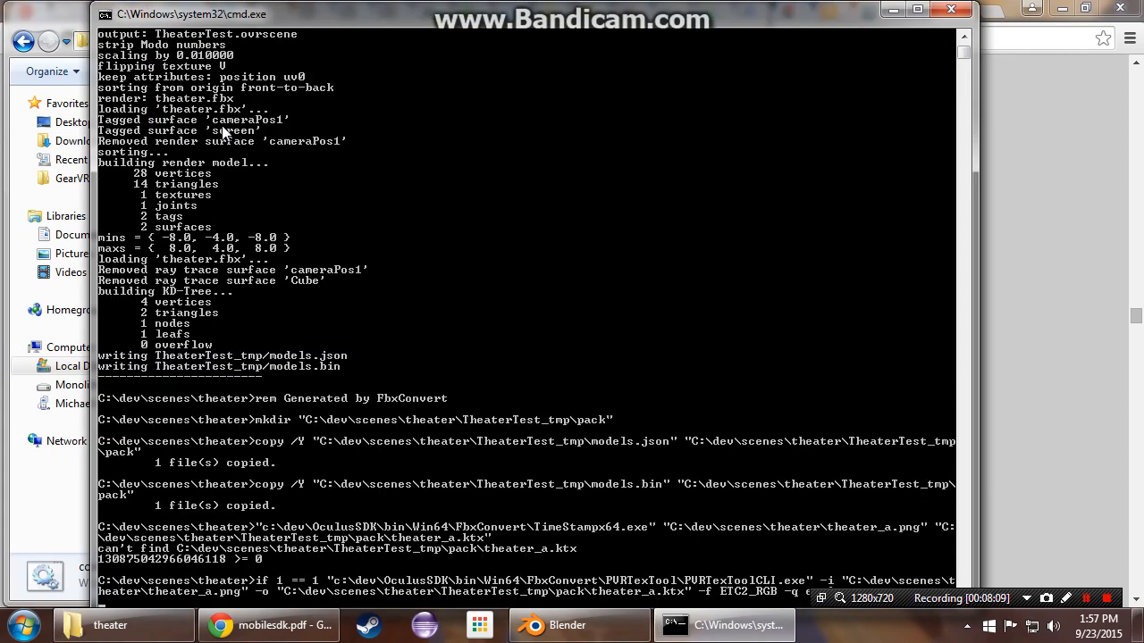
mouse_move(635, 537)
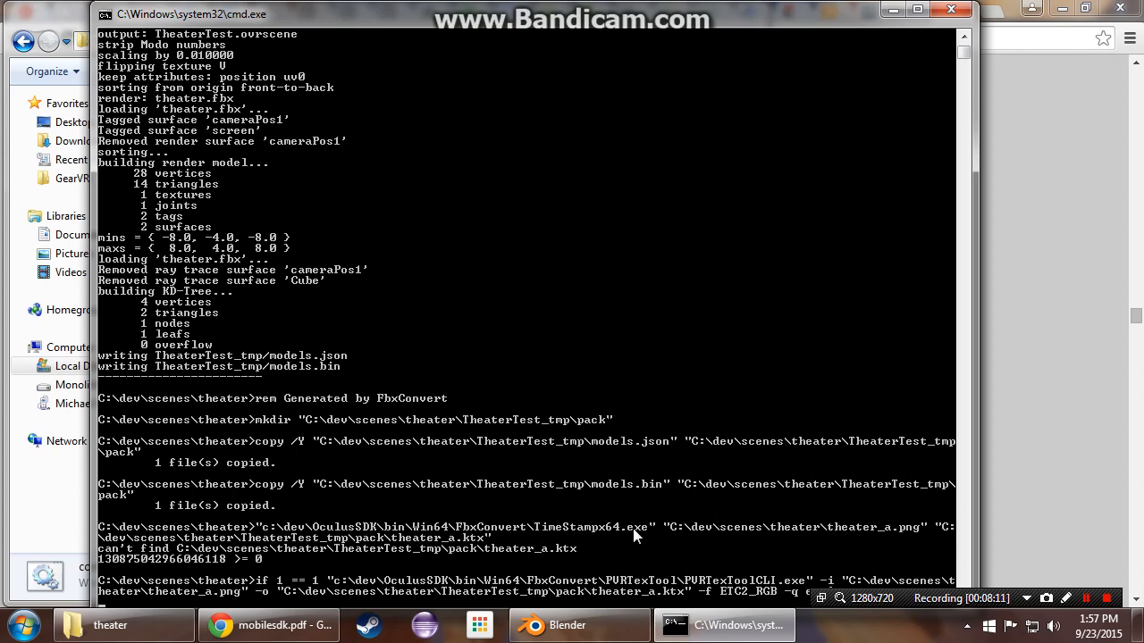
mouse_move(491, 274)
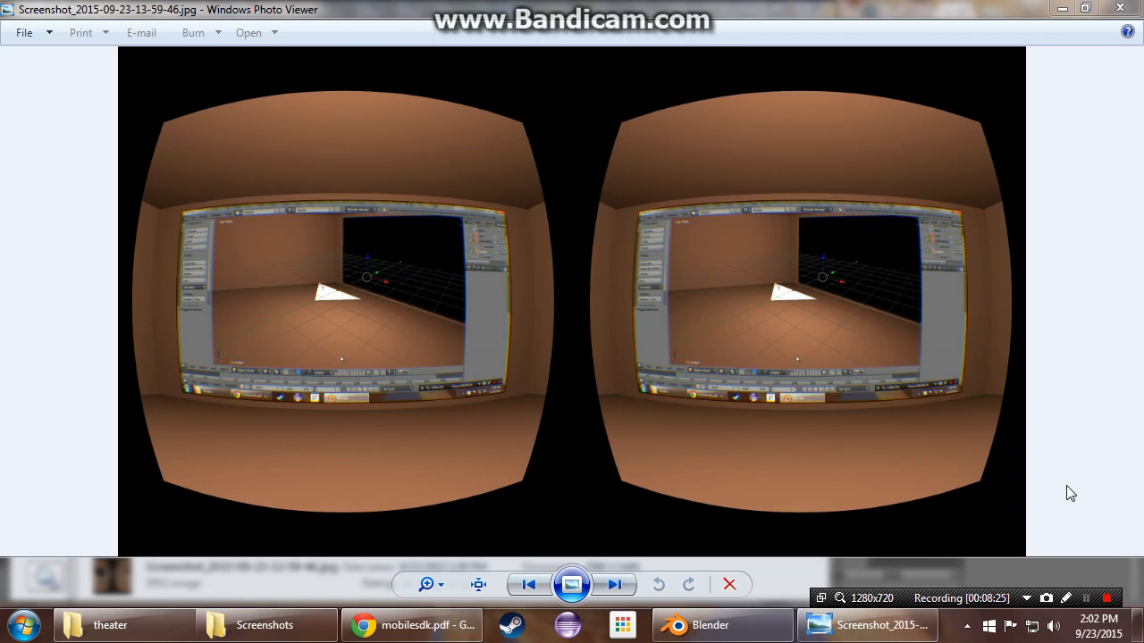
mouse_move(1065, 486)
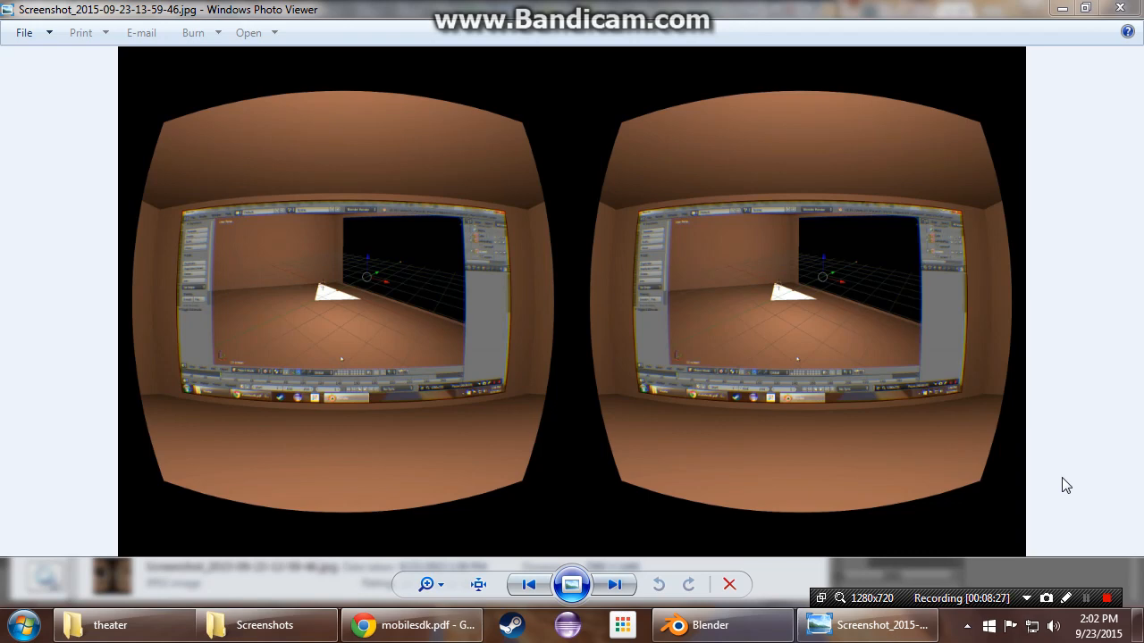
mouse_move(758, 344)
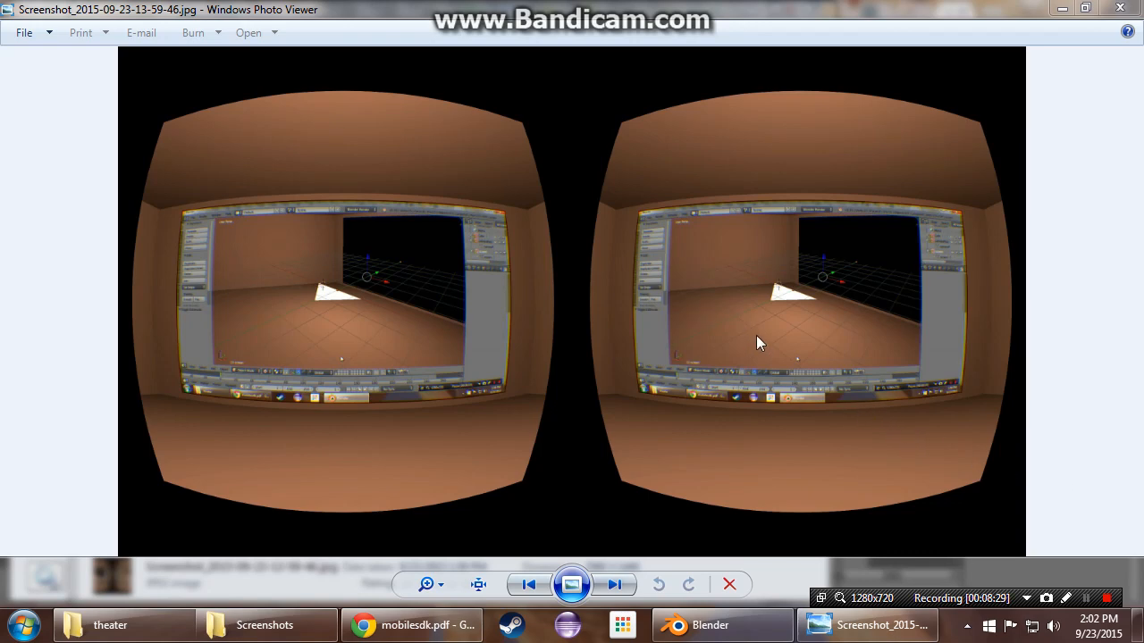
mouse_move(849, 339)
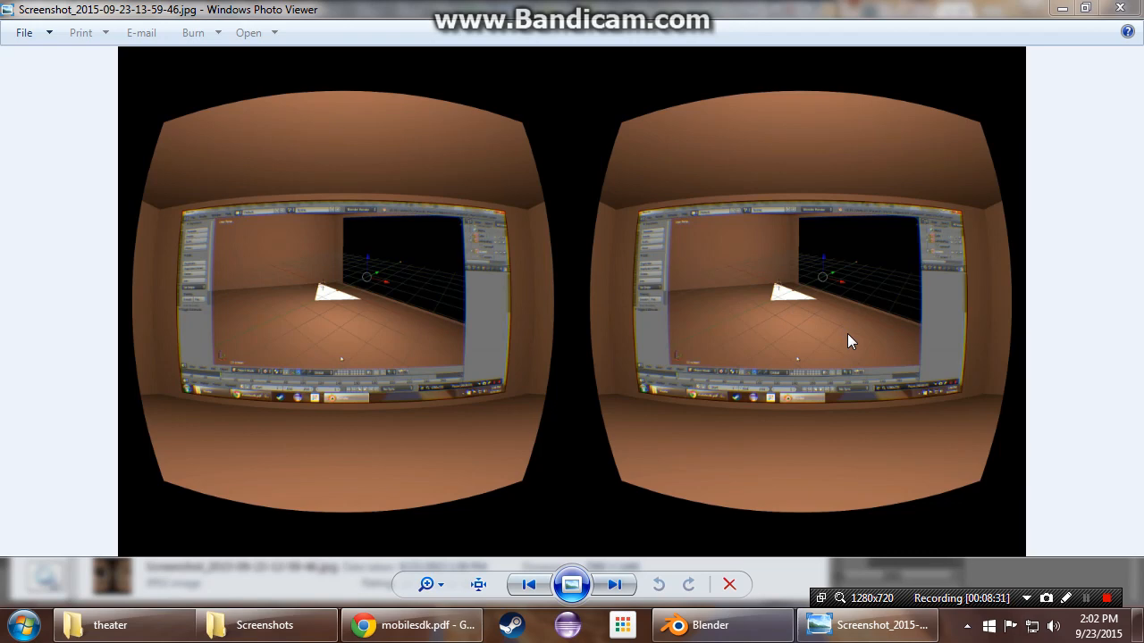
mouse_move(837, 320)
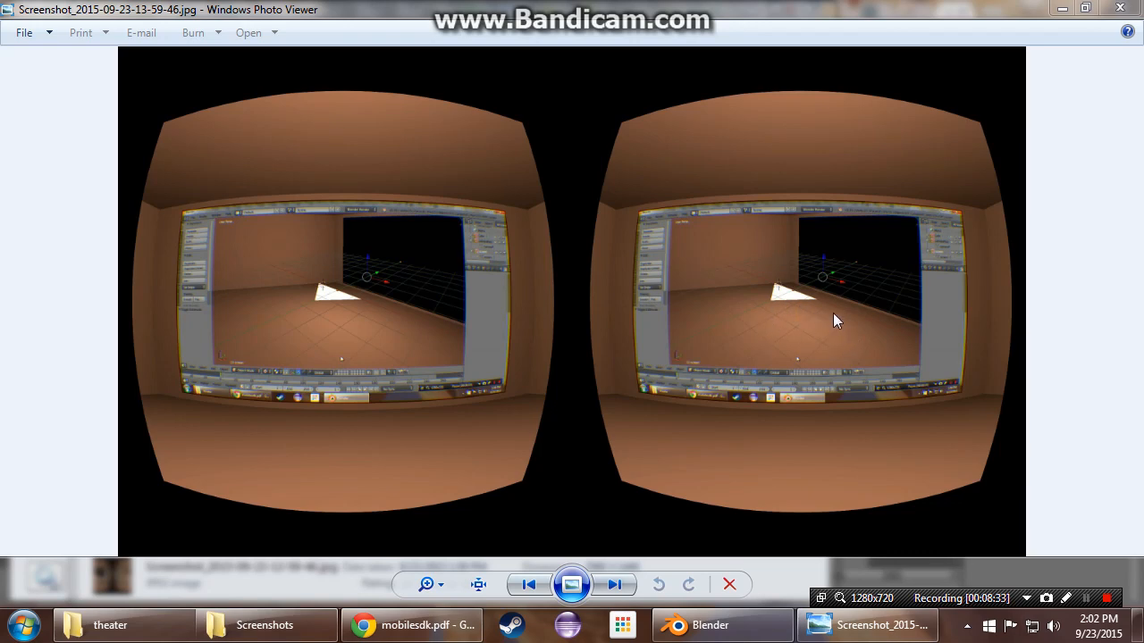
mouse_move(848, 370)
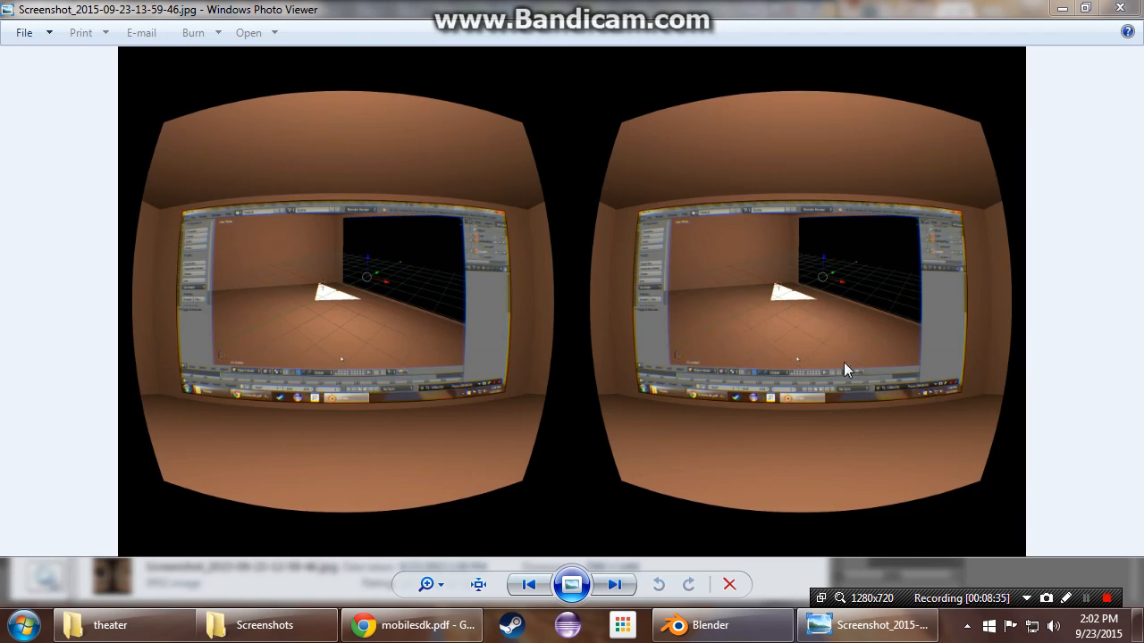
mouse_move(1052, 552)
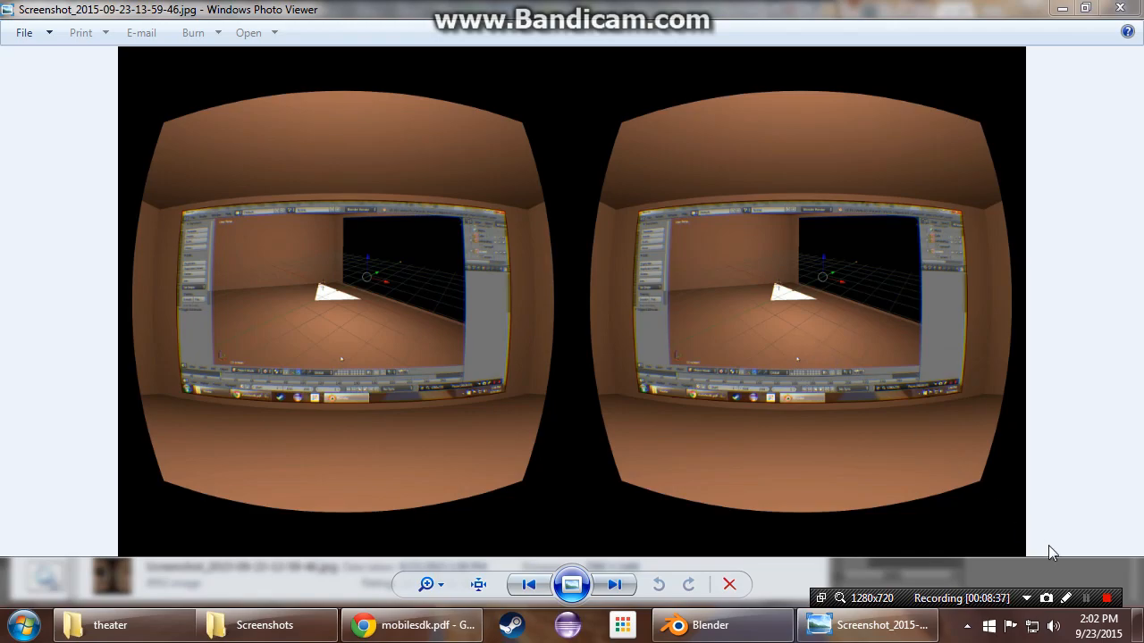